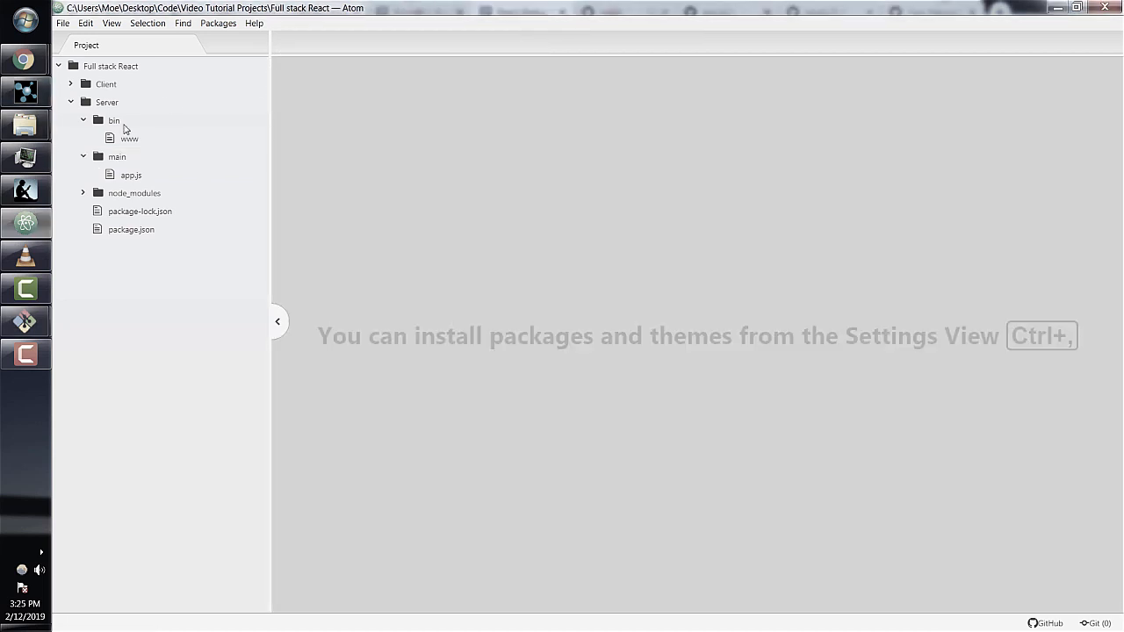
# - Open the Client project's package.json from the project tree
pyautogui.click(105, 83)
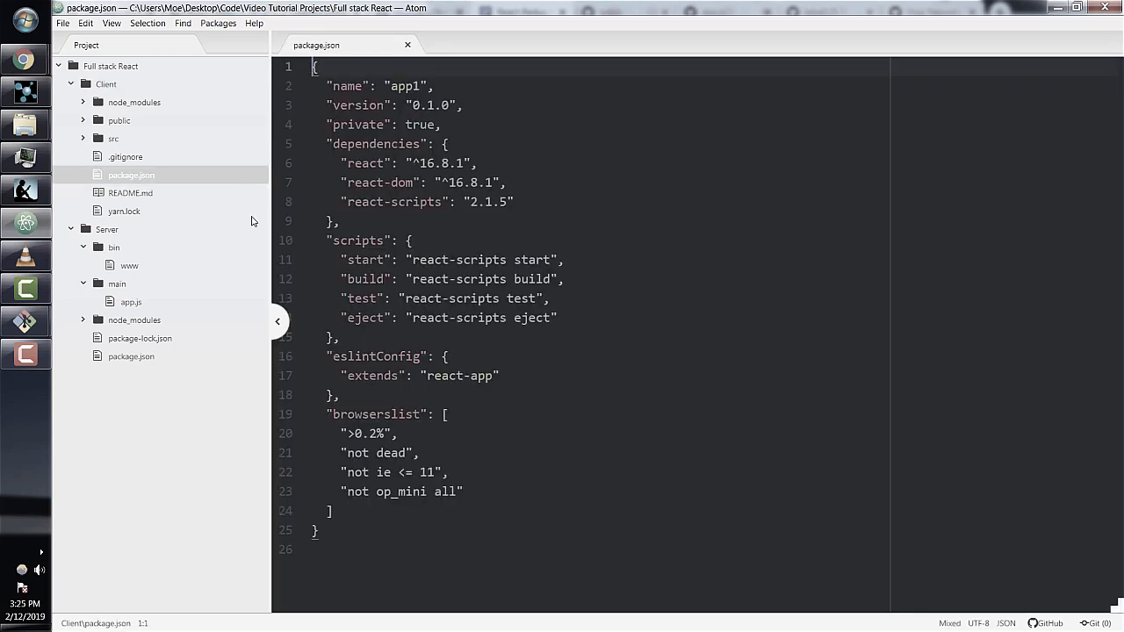
pyautogui.click(510, 510)
pyautogui.write('"')
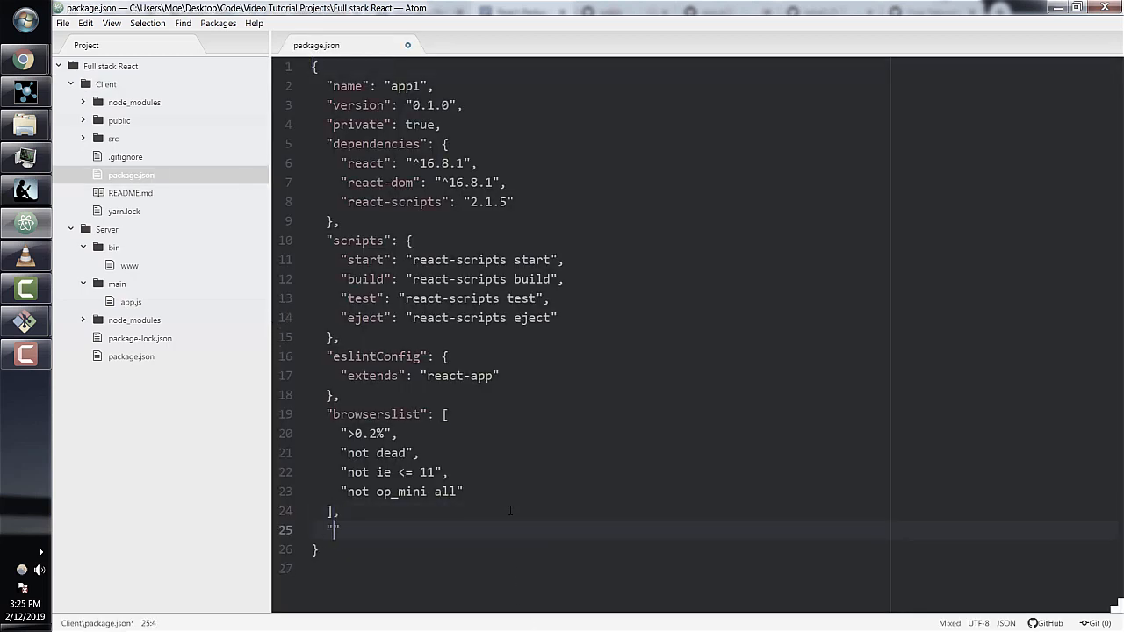
pyautogui.write('proxy":')
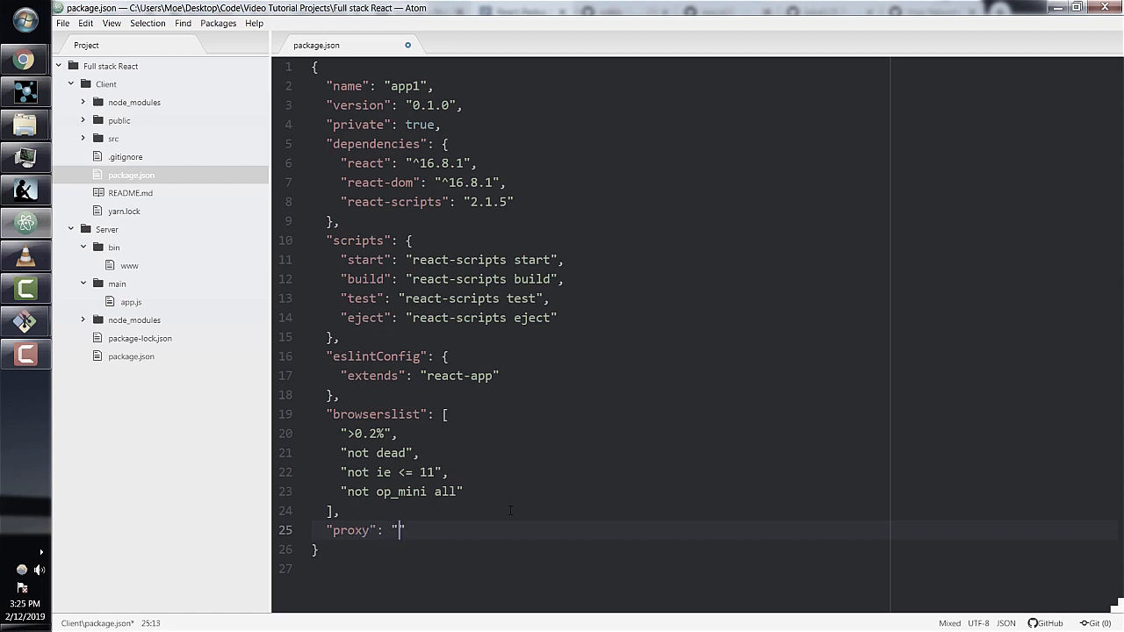
pyautogui.write('local')
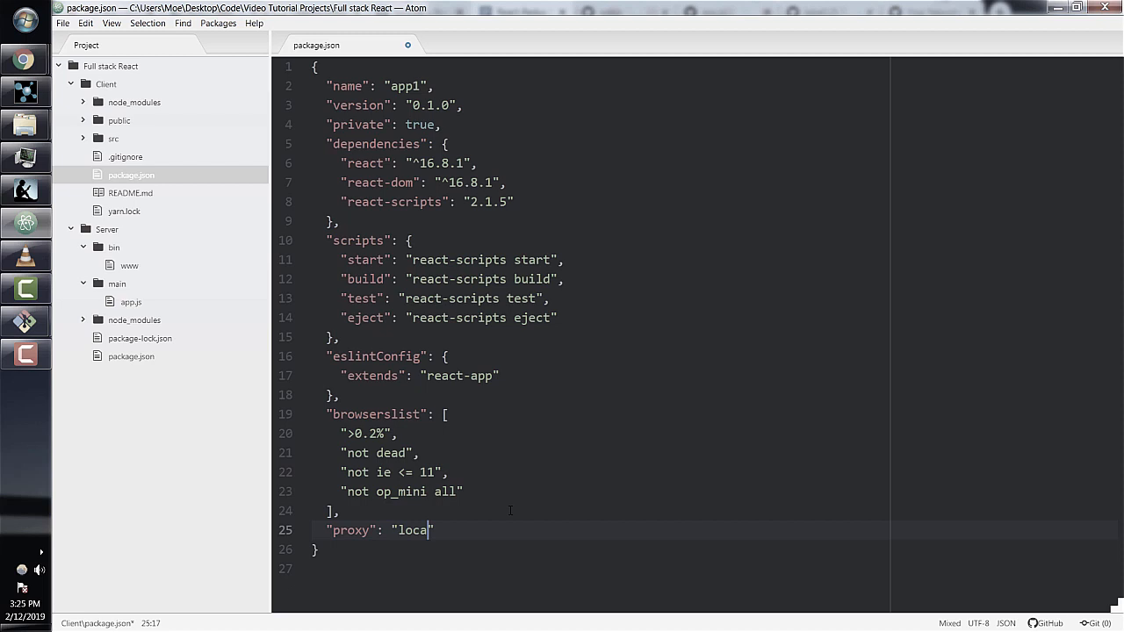
pyautogui.write('alhost:50')
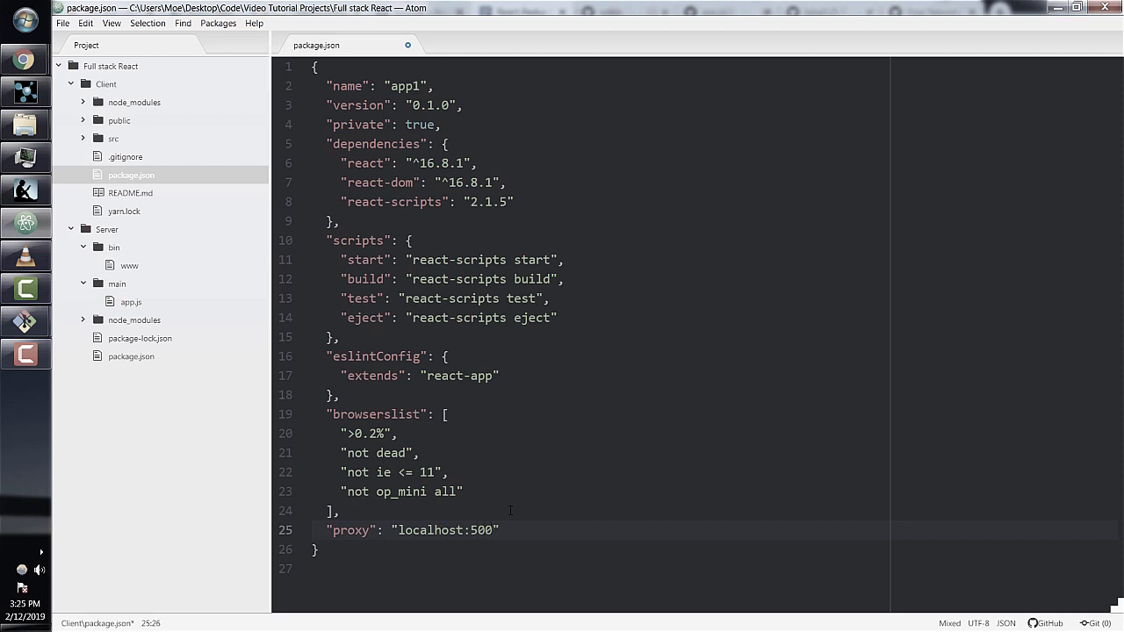
pyautogui.write('0')
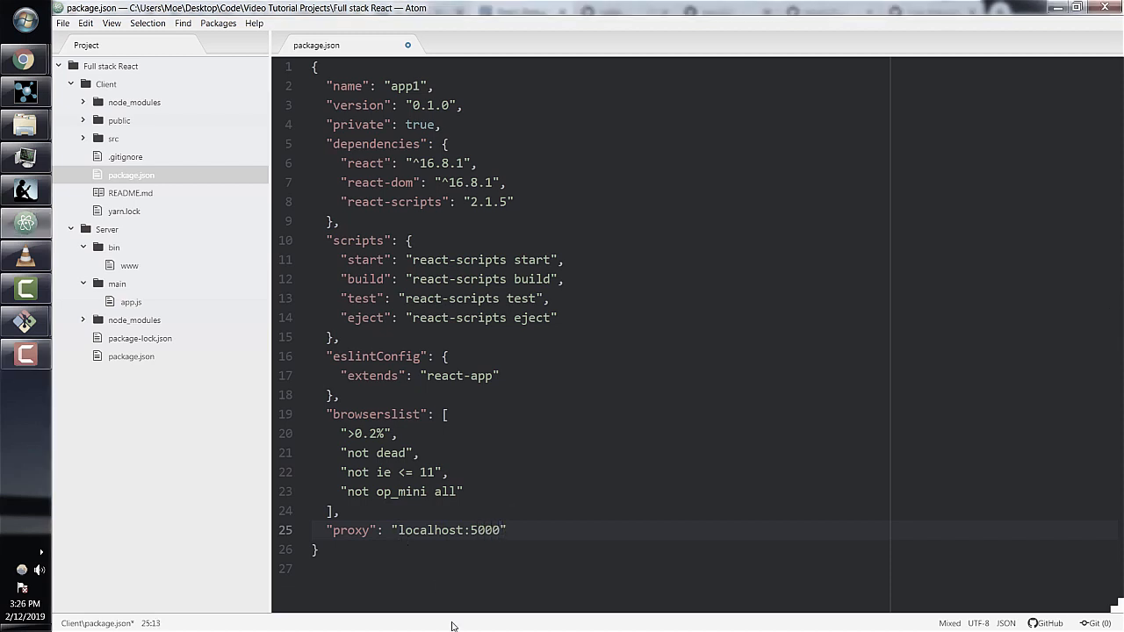
pyautogui.write('http:')
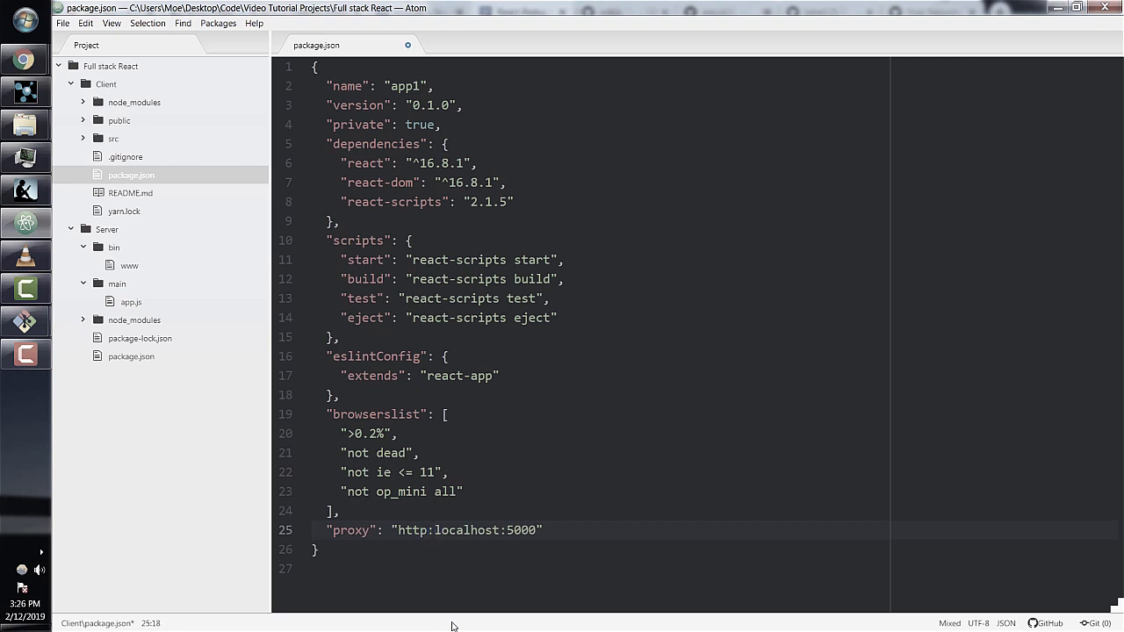
pyautogui.write('//')
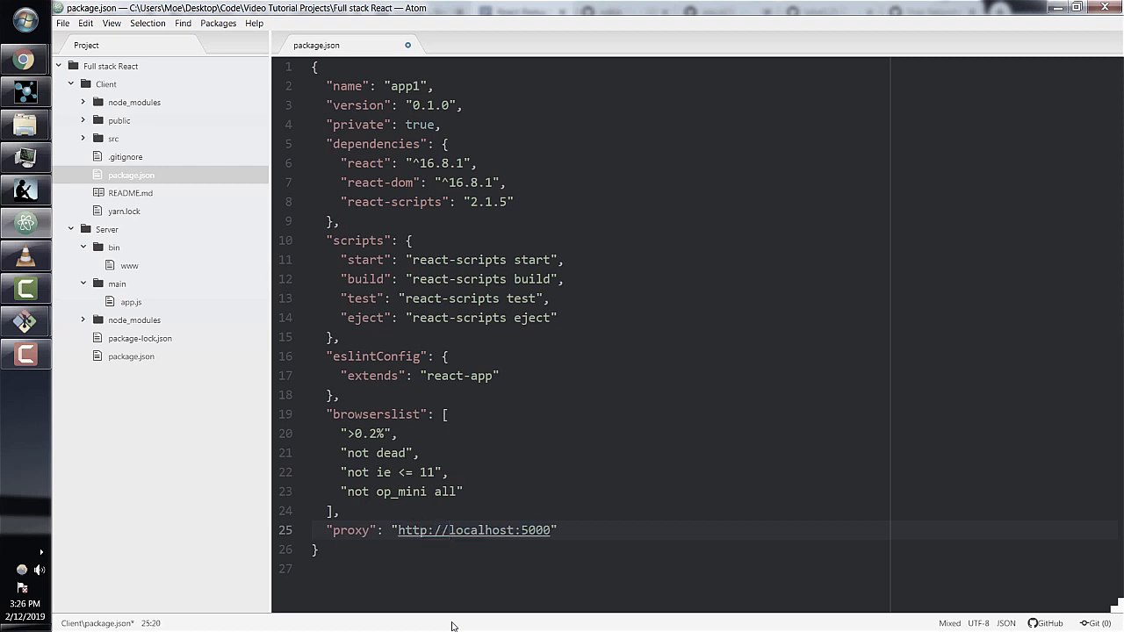
pyautogui.click(450, 529)
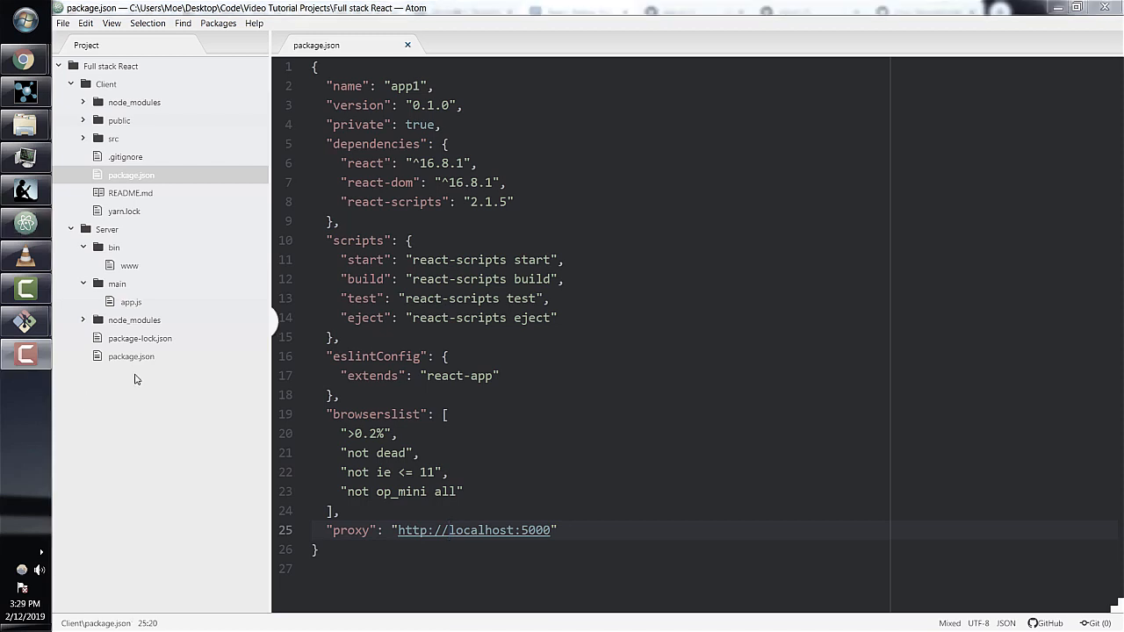
# - Create Server/main/routes.js and begin it with var express = require()
pyautogui.rightClick(117, 284)
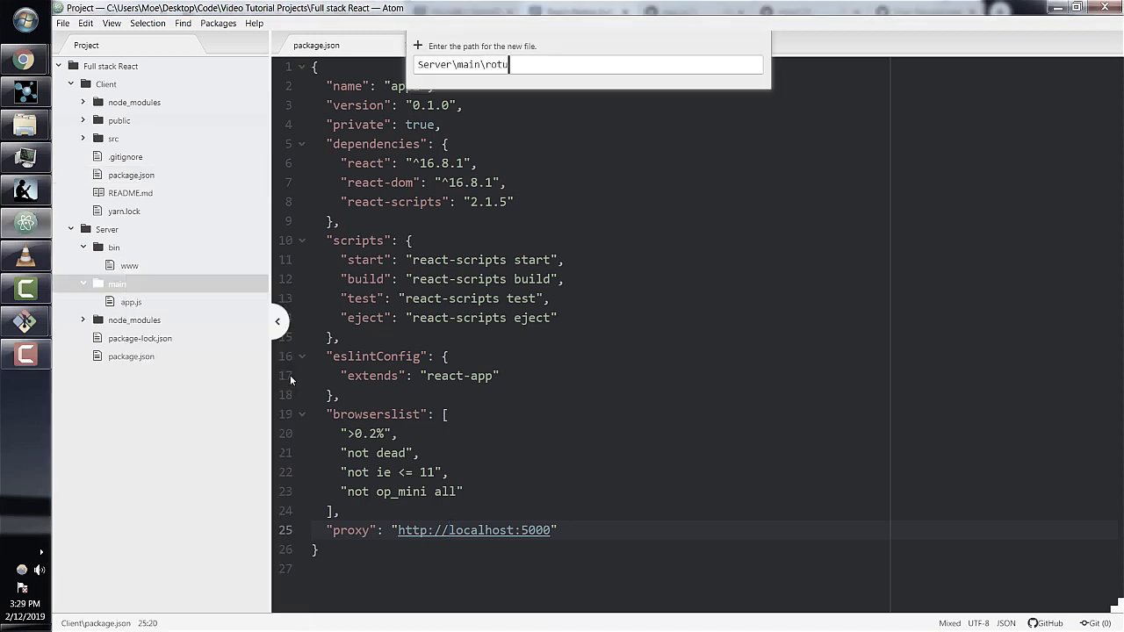
pyautogui.write('es.js')
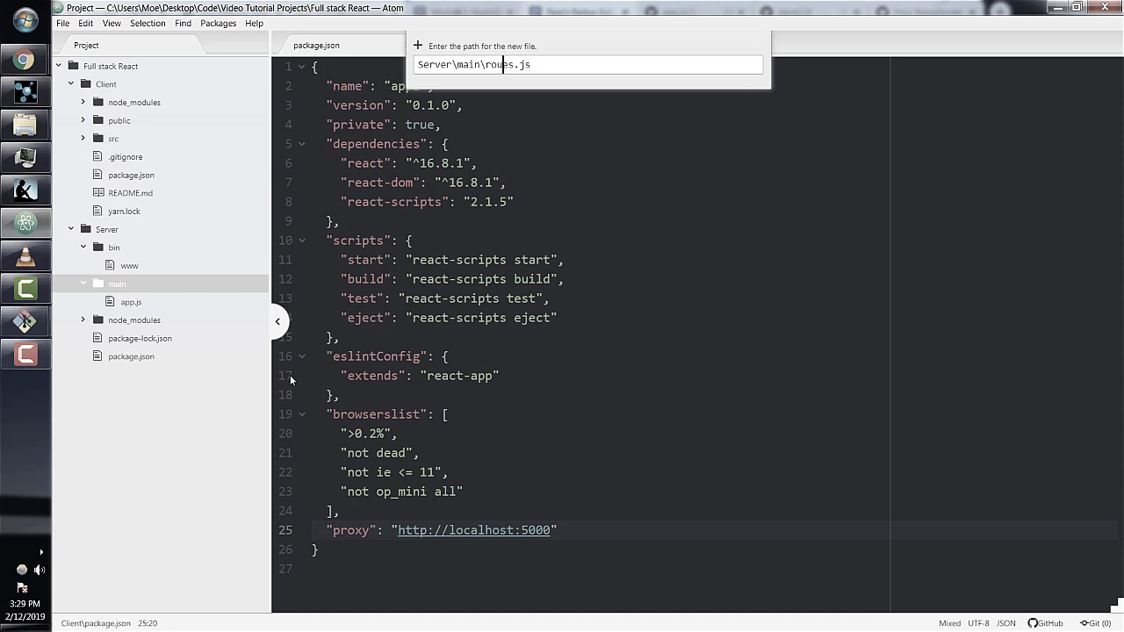
pyautogui.write('t')
pyautogui.write('var express =require(')
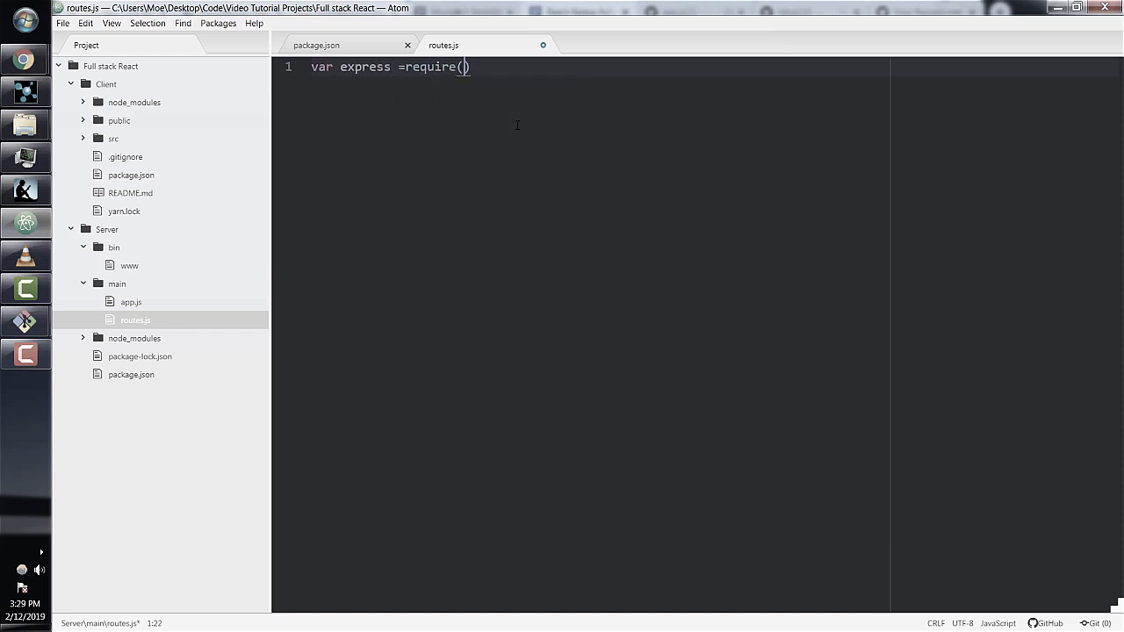
# - Require 'express' and declare var router = express.Router() in routes.js
pyautogui.write("'express'")
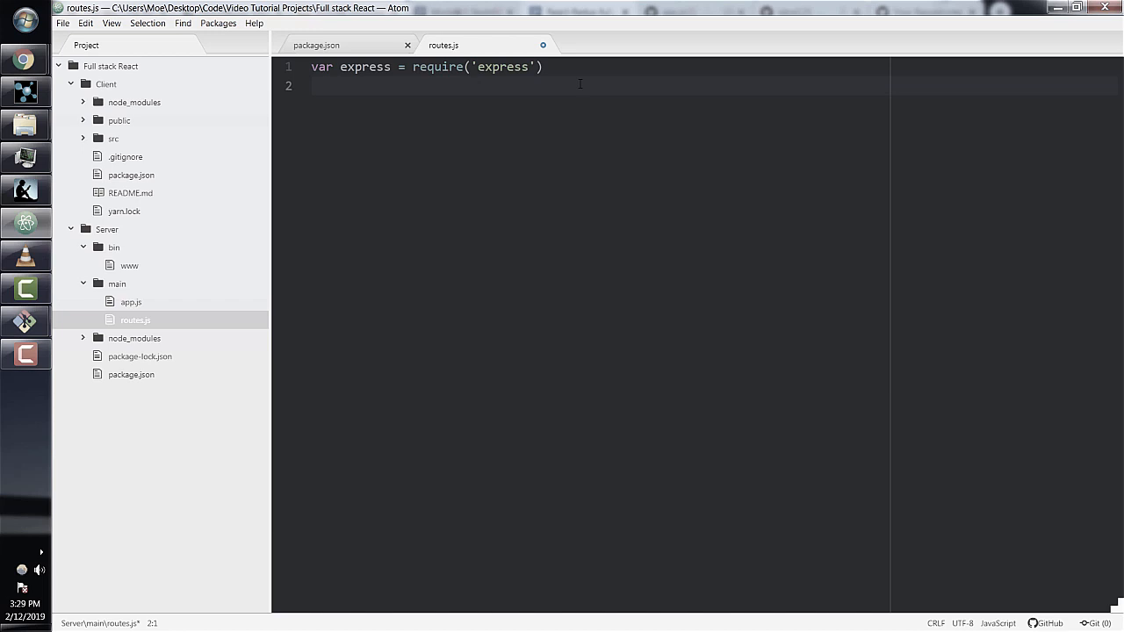
pyautogui.write('var router = e')
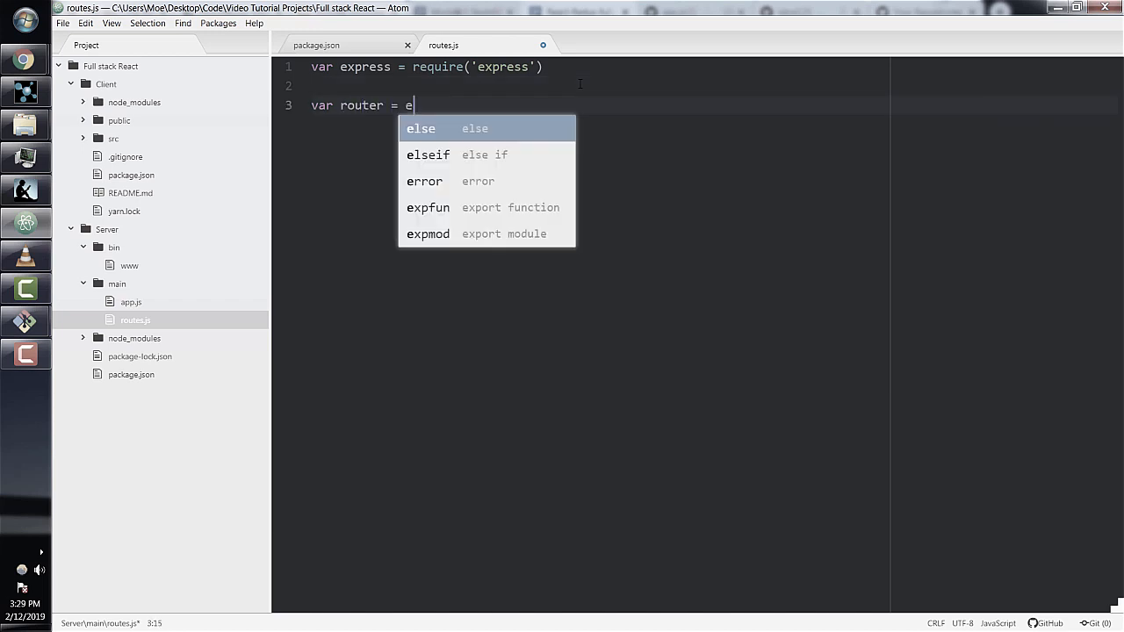
pyautogui.write('xpress.')
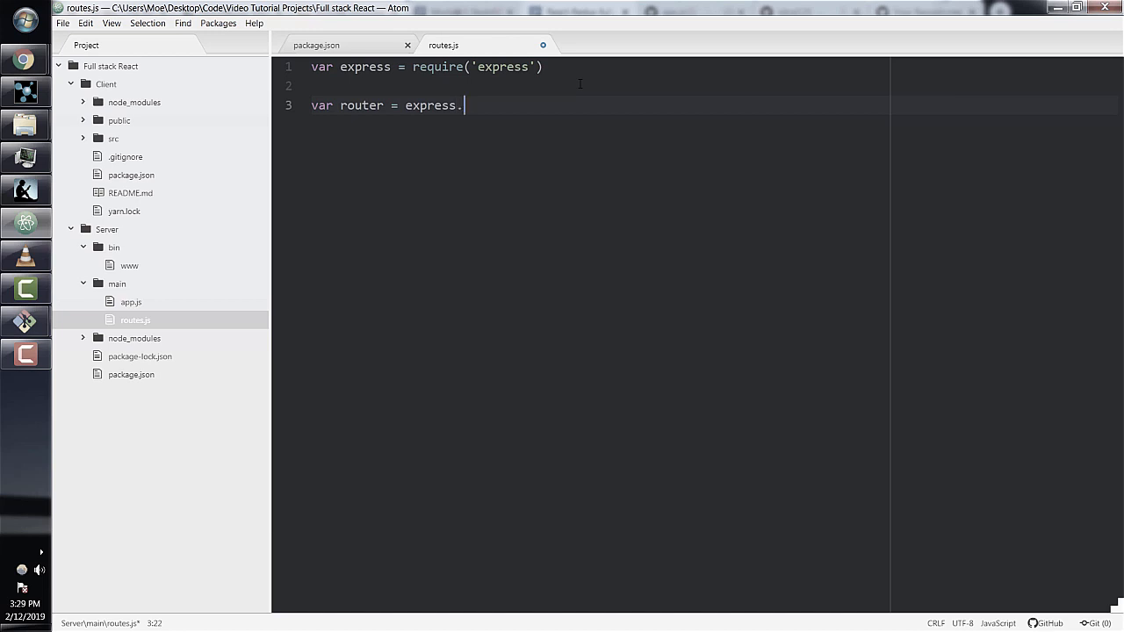
pyautogui.write('Router')
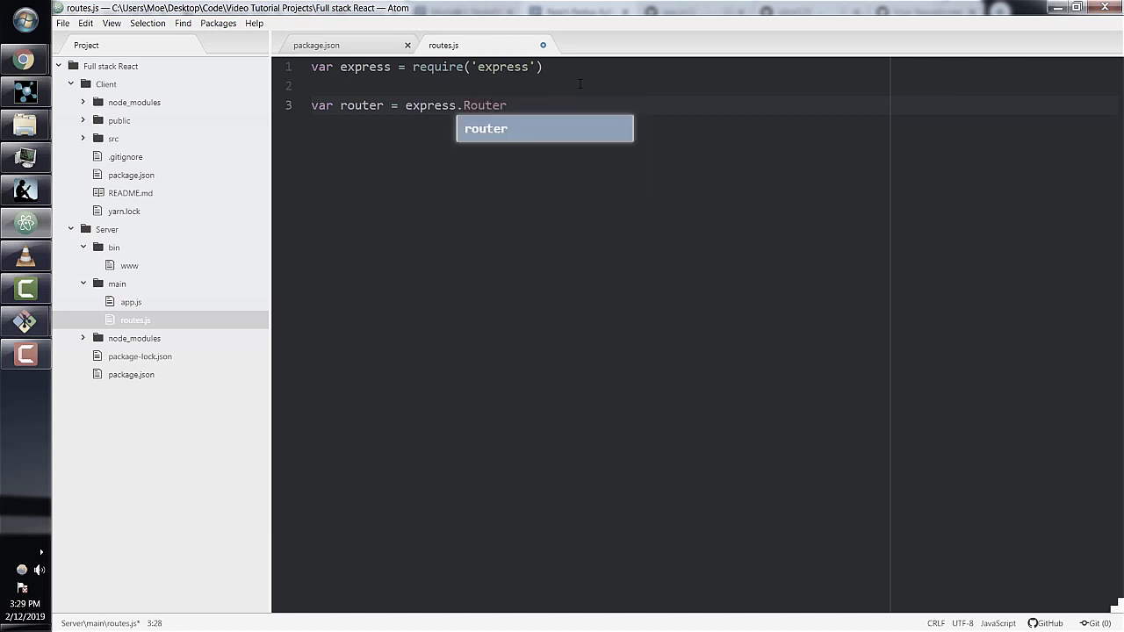
pyautogui.write('()')
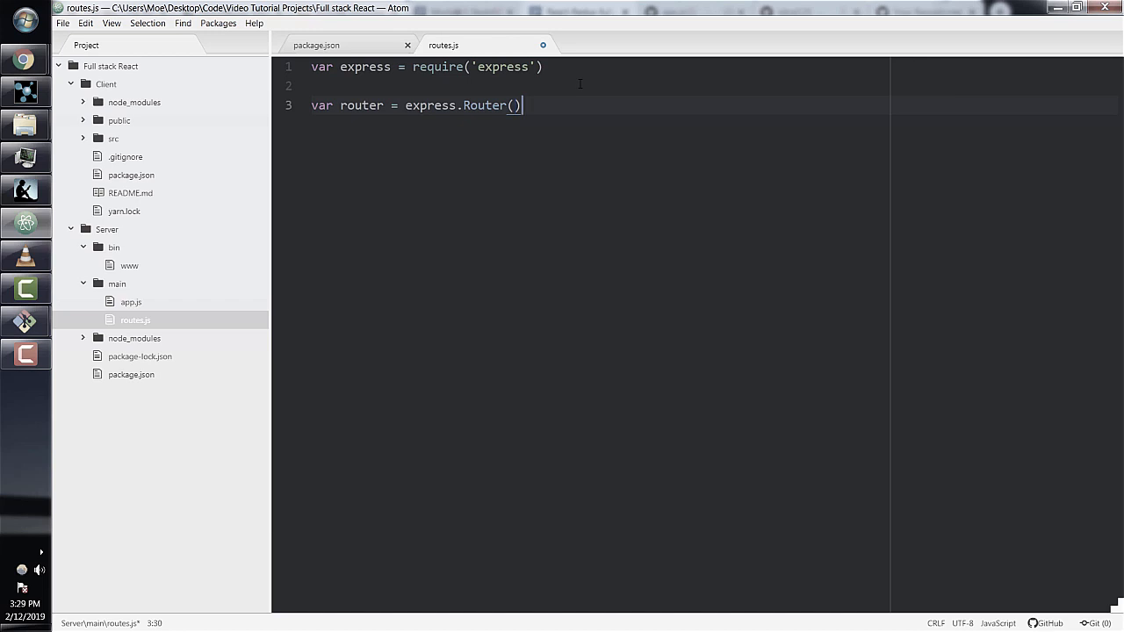
# - Define a router.get('/hello', function(req, res) { }) route handler in routes.js
pyautogui.write('router.get(')
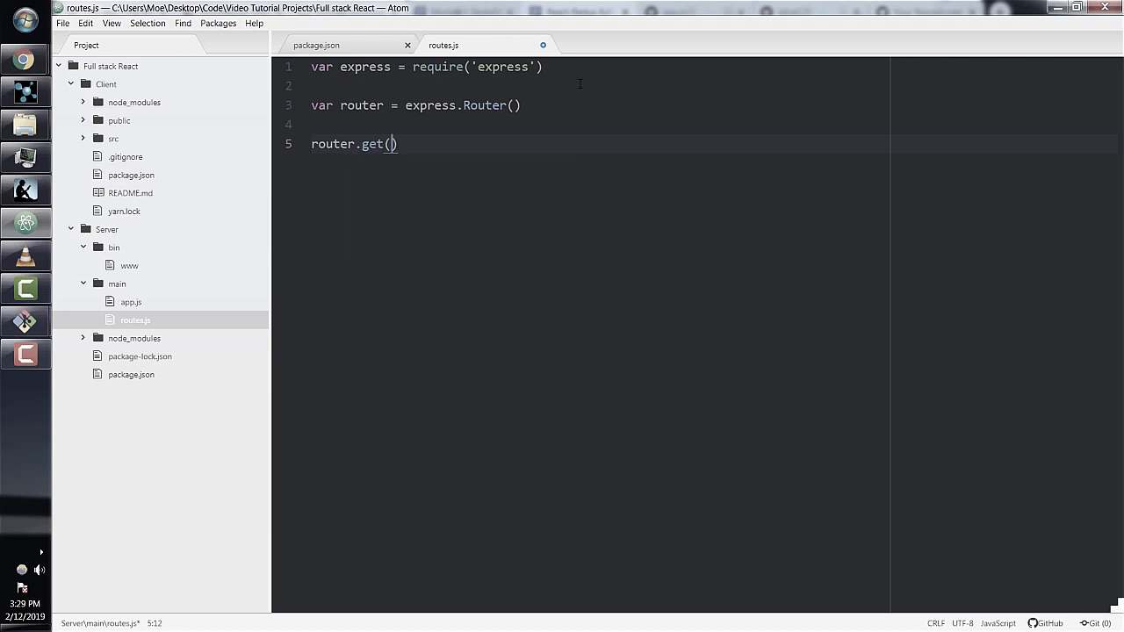
pyautogui.write("'/hel")
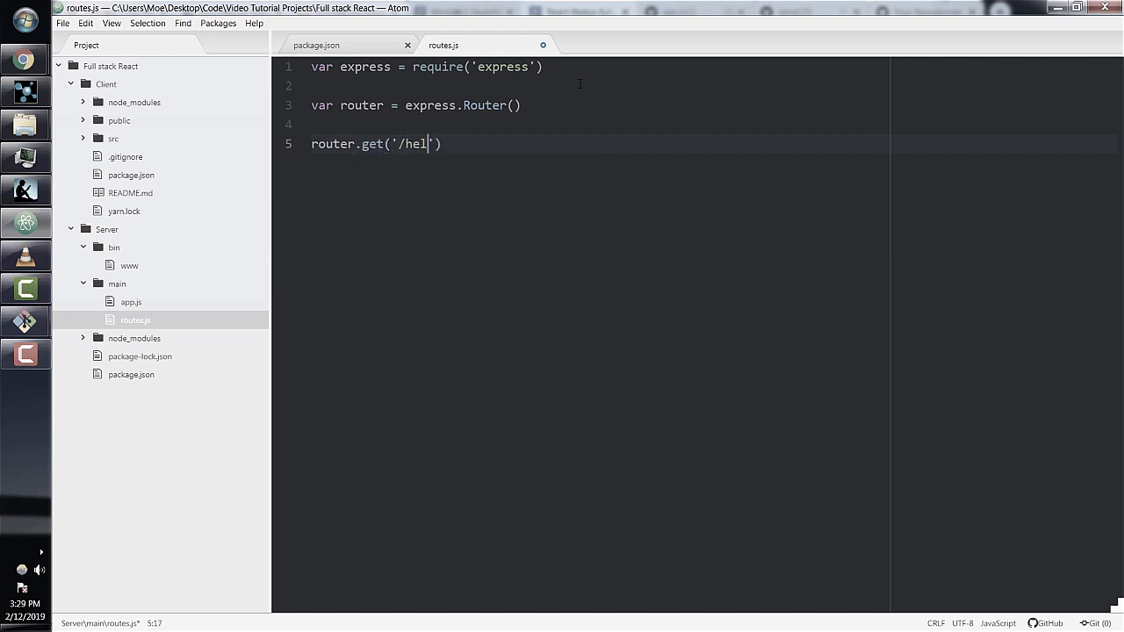
pyautogui.write('lo')
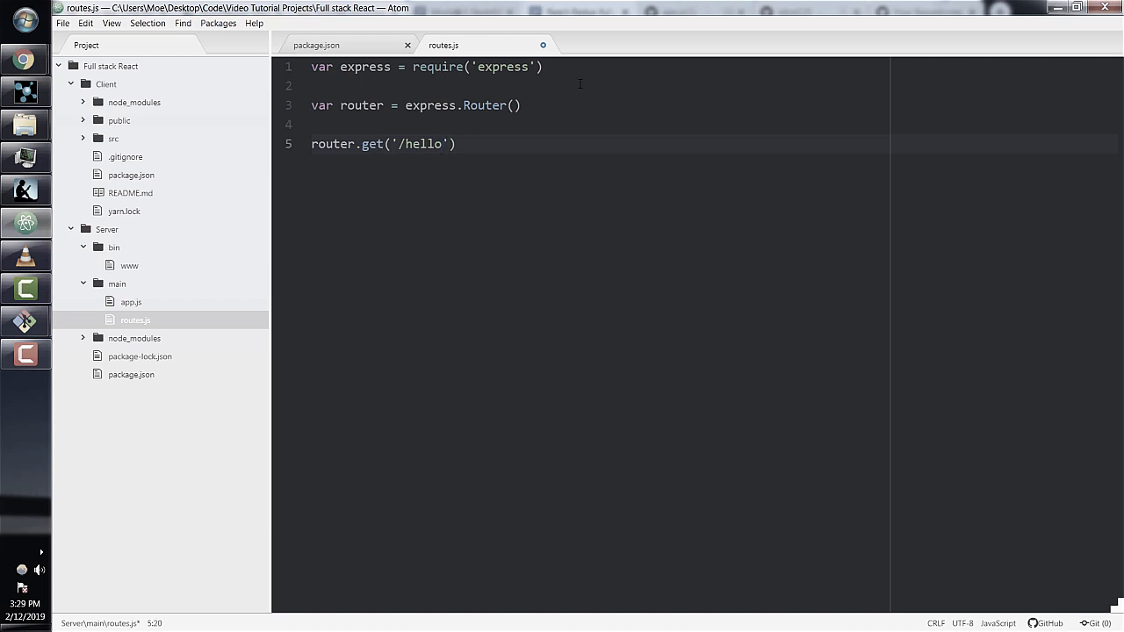
pyautogui.write(', function (req')
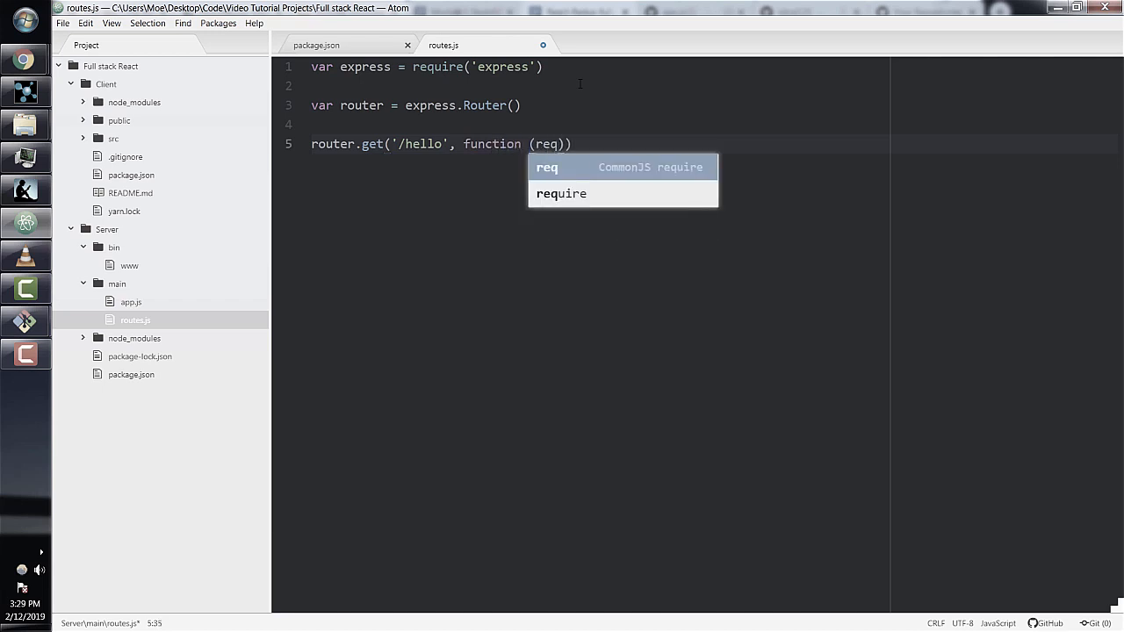
pyautogui.write(', res')
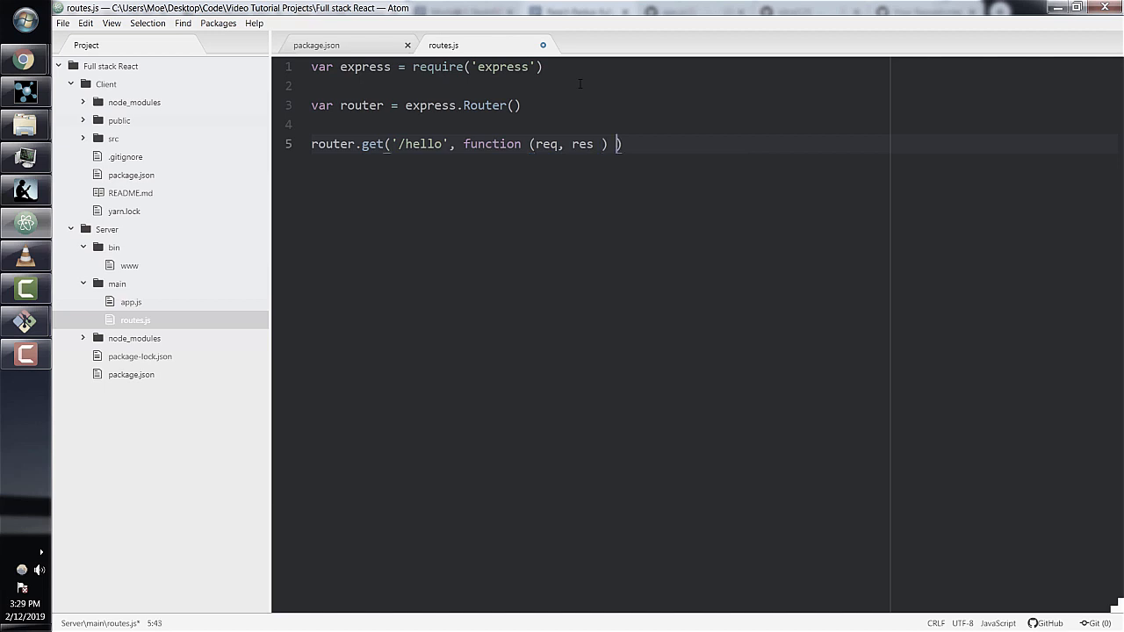
pyautogui.write('{')
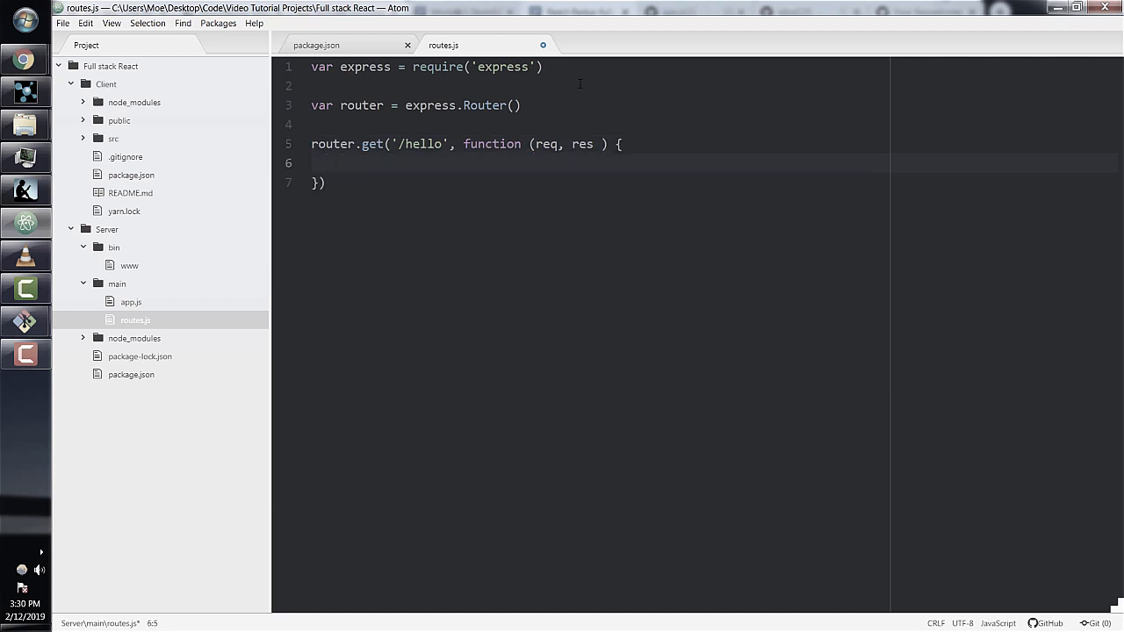
# - Reply with res.json('hello world') and add module.exports = router at the bottom
pyautogui.write('res.')
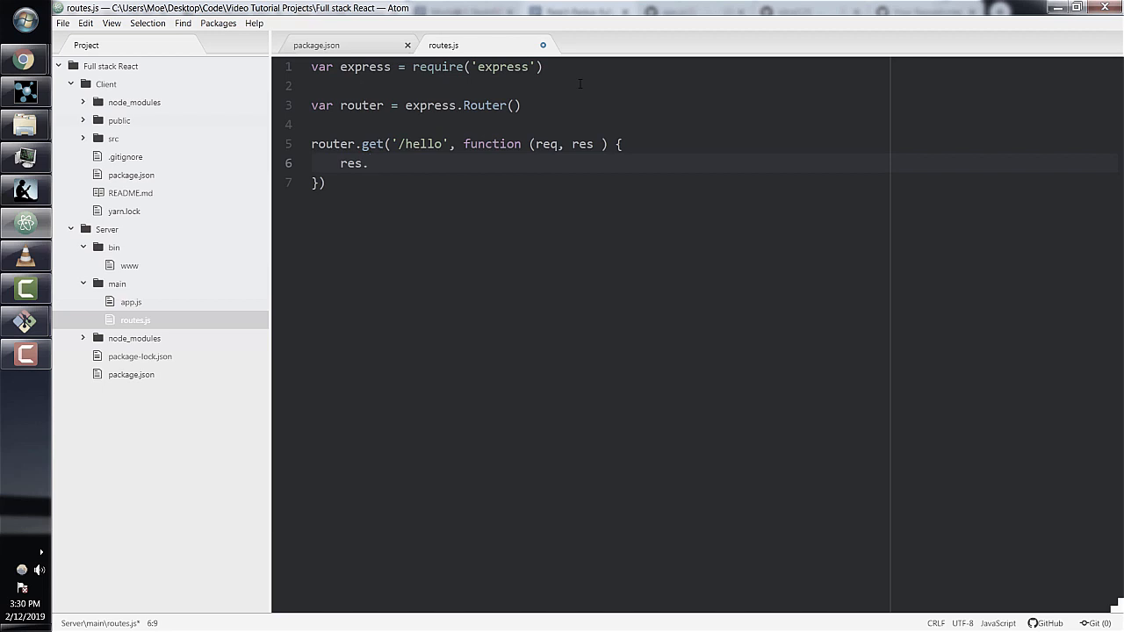
pyautogui.write('json')
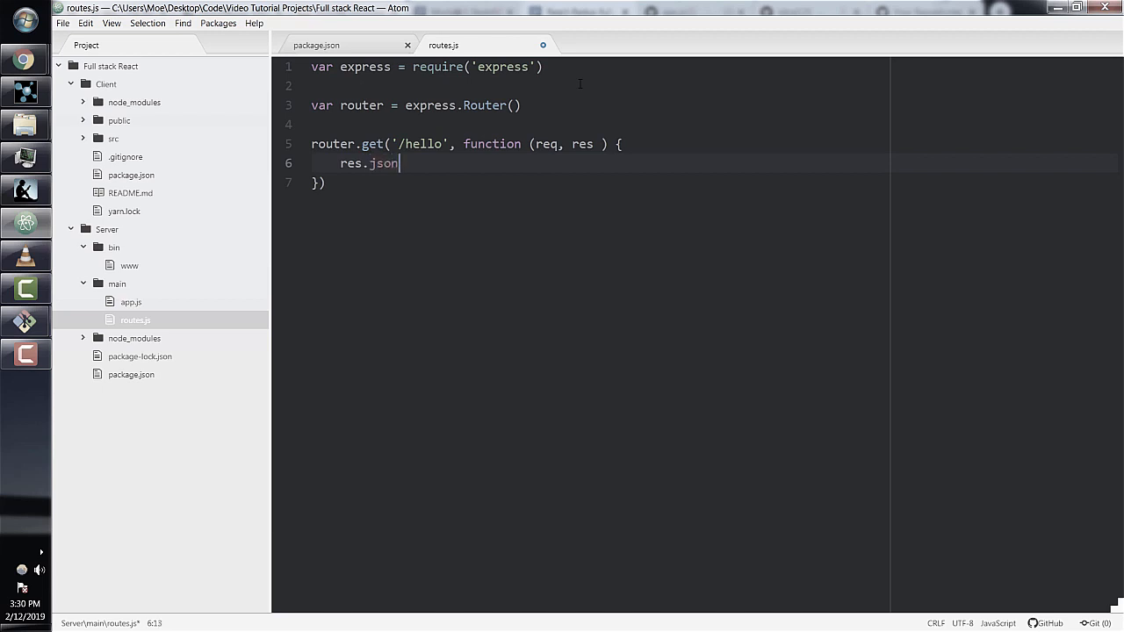
pyautogui.write('()')
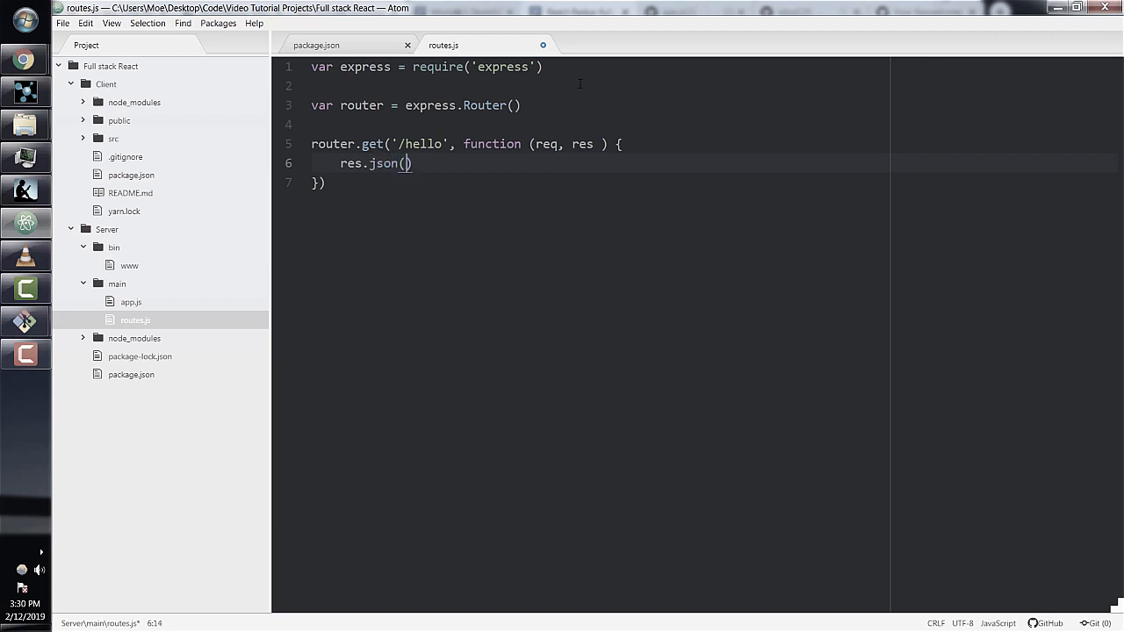
pyautogui.write("'hello'")
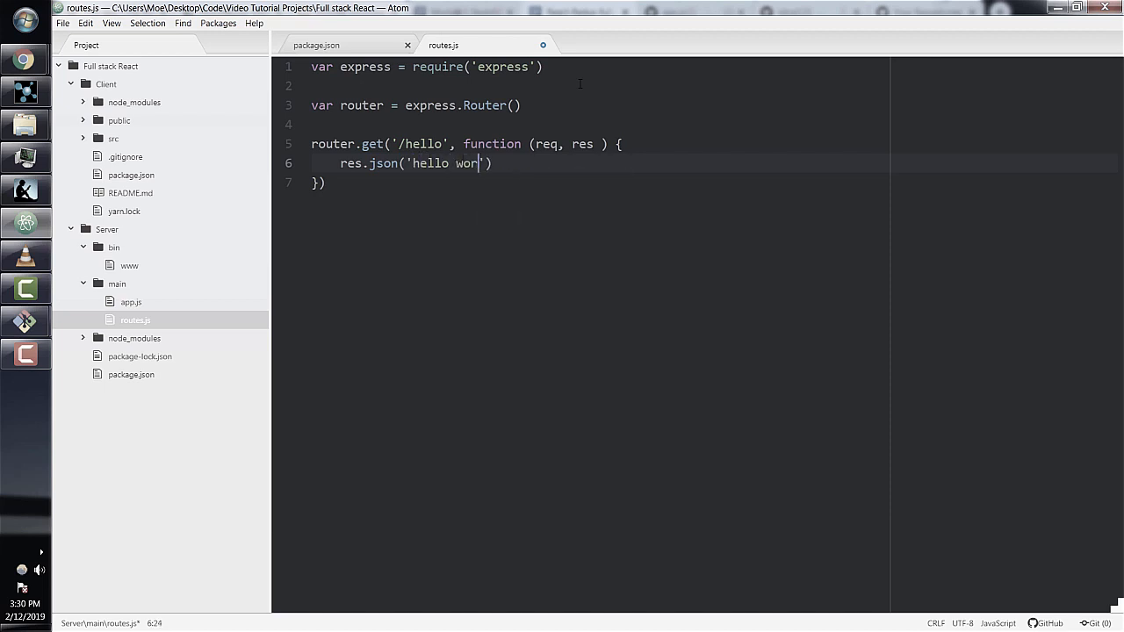
pyautogui.write('ld')
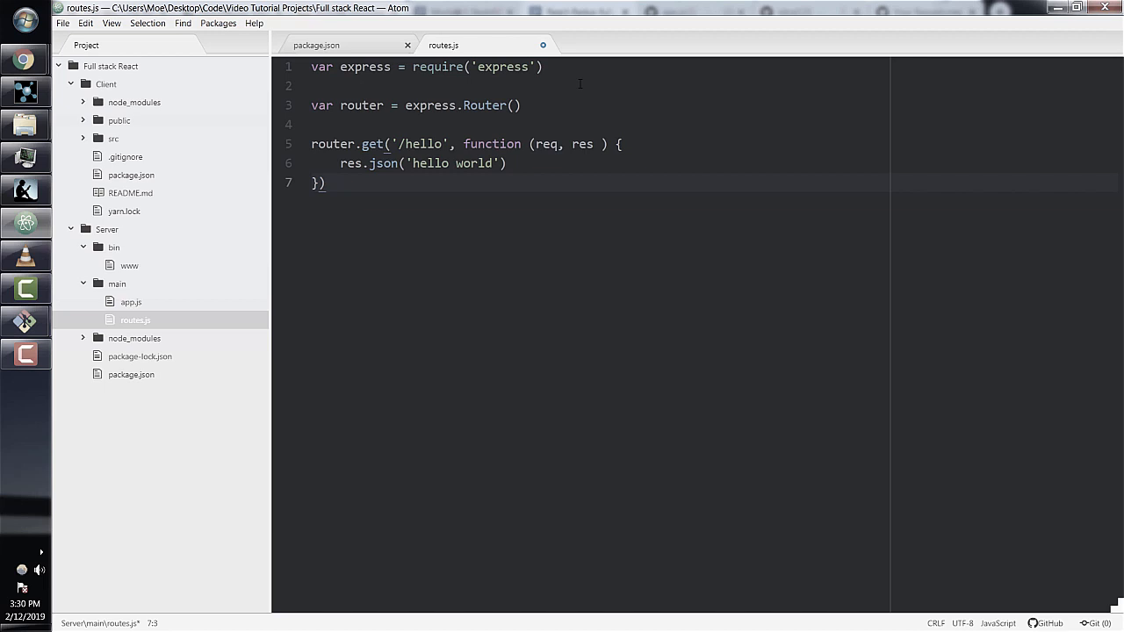
pyautogui.write('modeu')
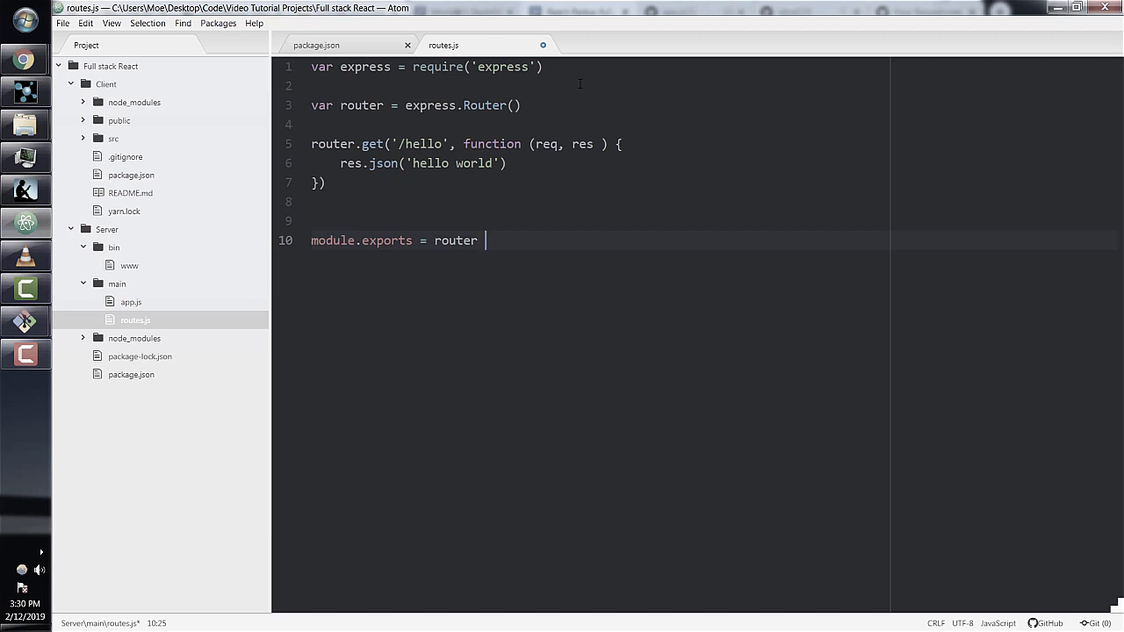
# - In server app.js, add var indexRouter = require('./routes')
pyautogui.click(130, 302)
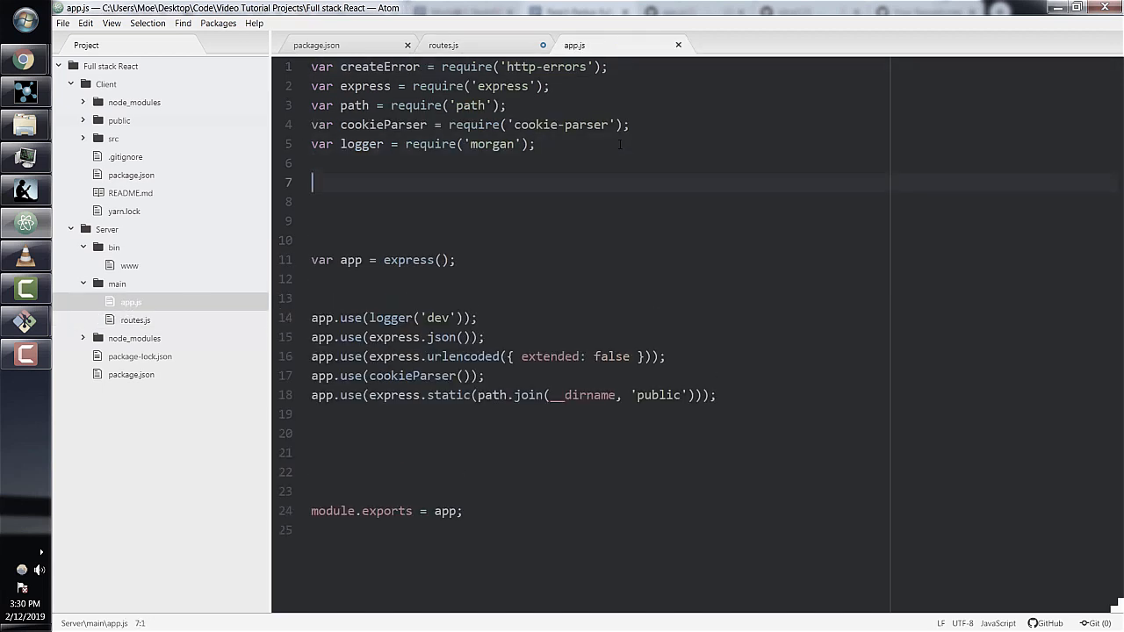
pyautogui.write('var')
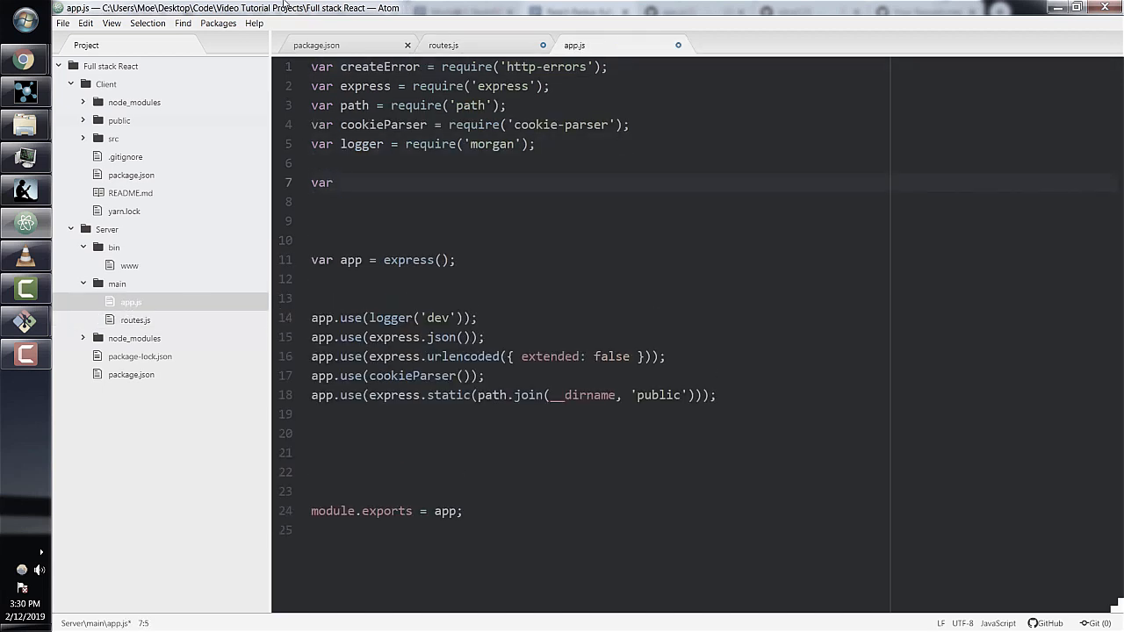
pyautogui.press('backspace')
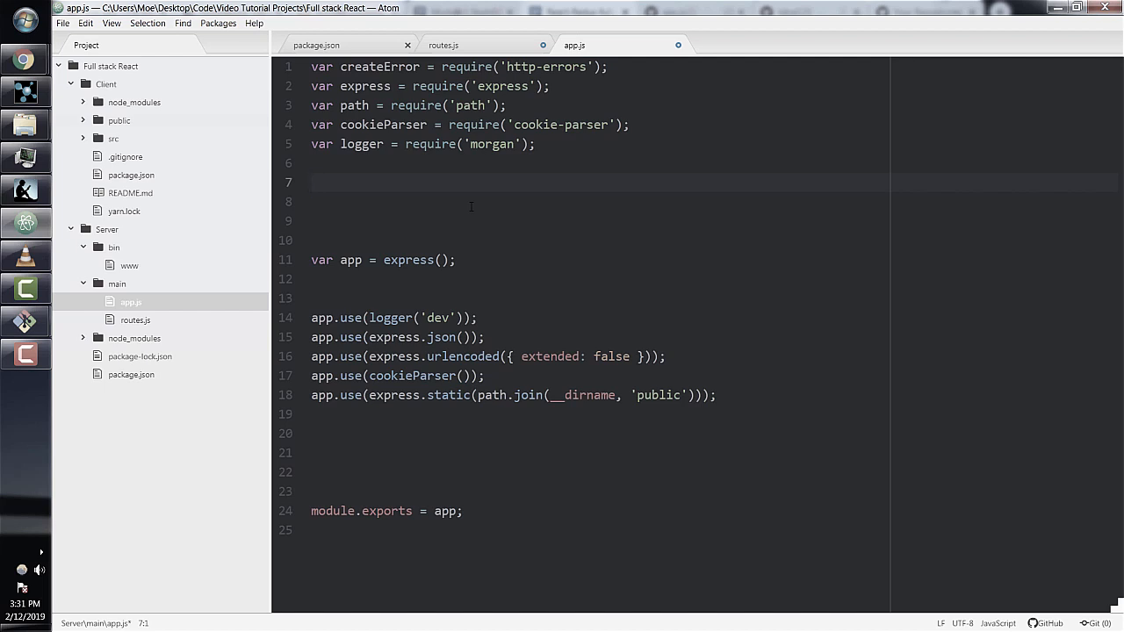
pyautogui.write('var indexRout')
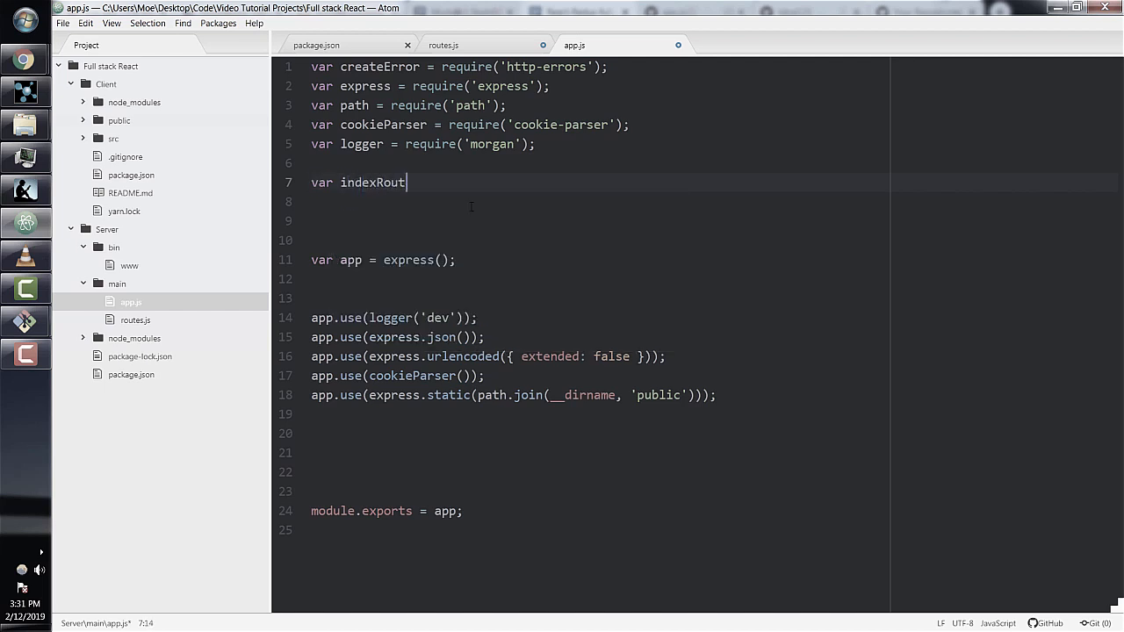
pyautogui.write("er = require('")
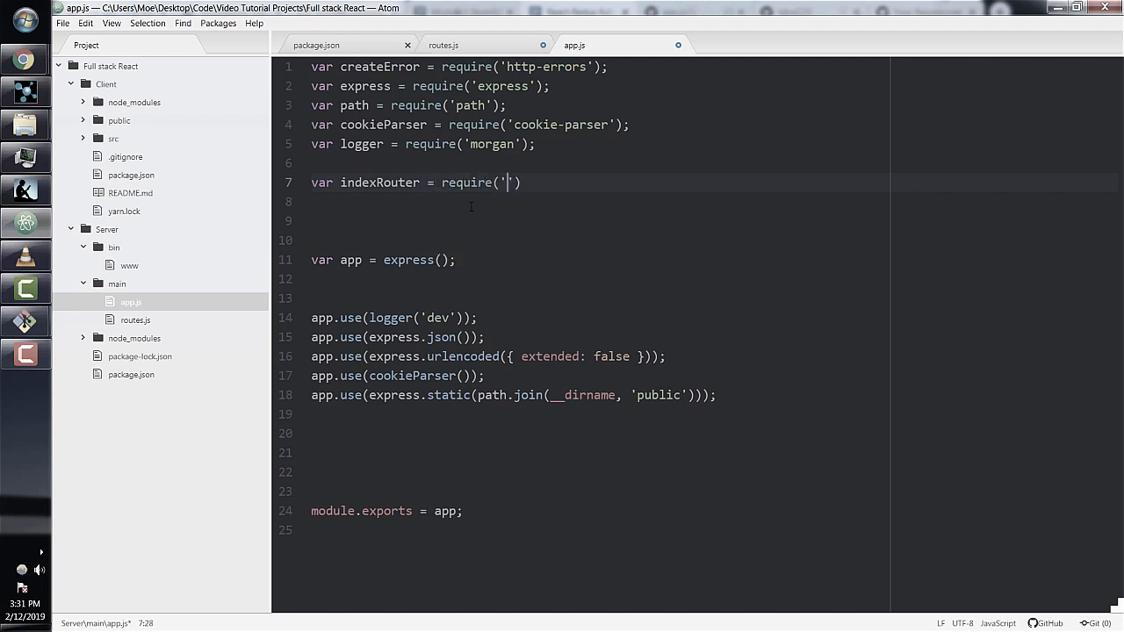
pyautogui.write('./routes')
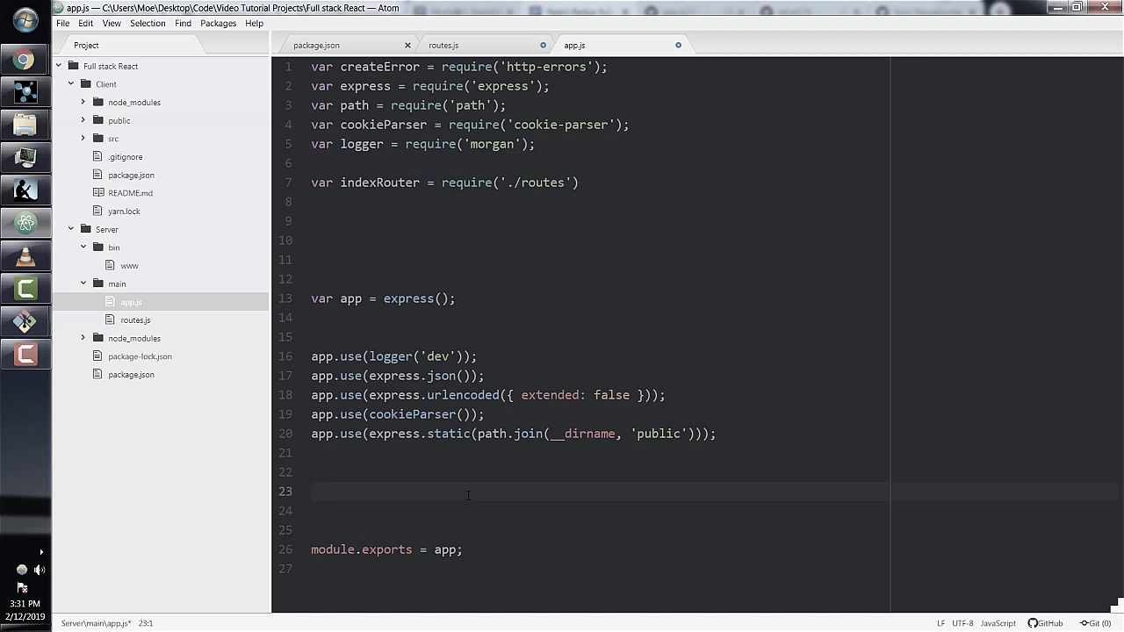
# - Mount the router with app.use('/', indexRouter) and save the files
pyautogui.write('app.use(')
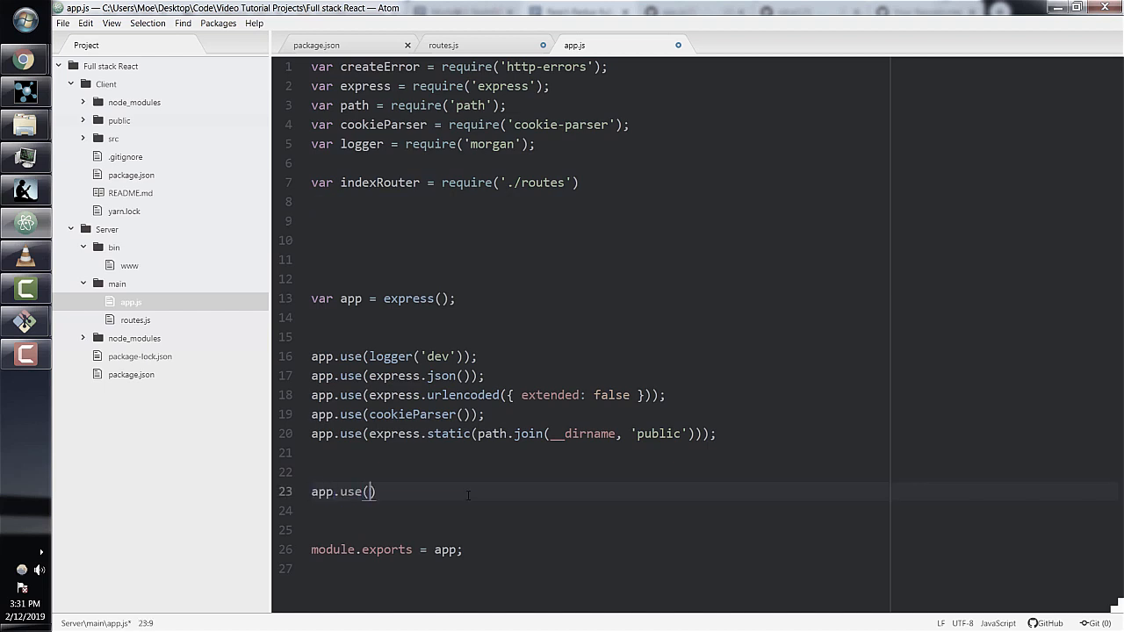
pyautogui.write("''")
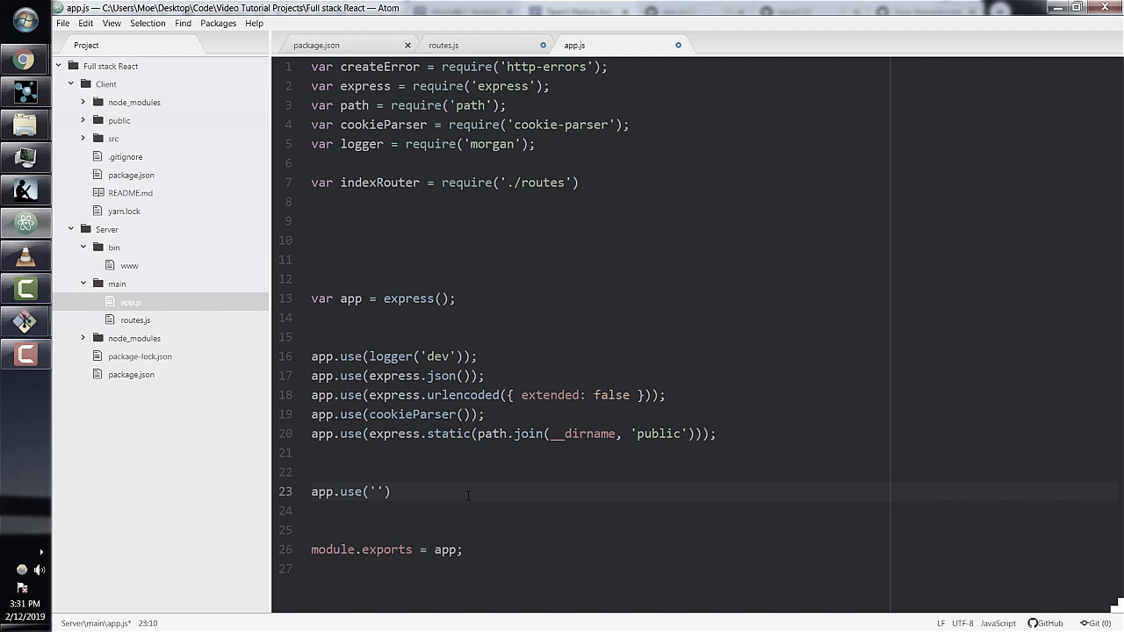
pyautogui.write("/', ind")
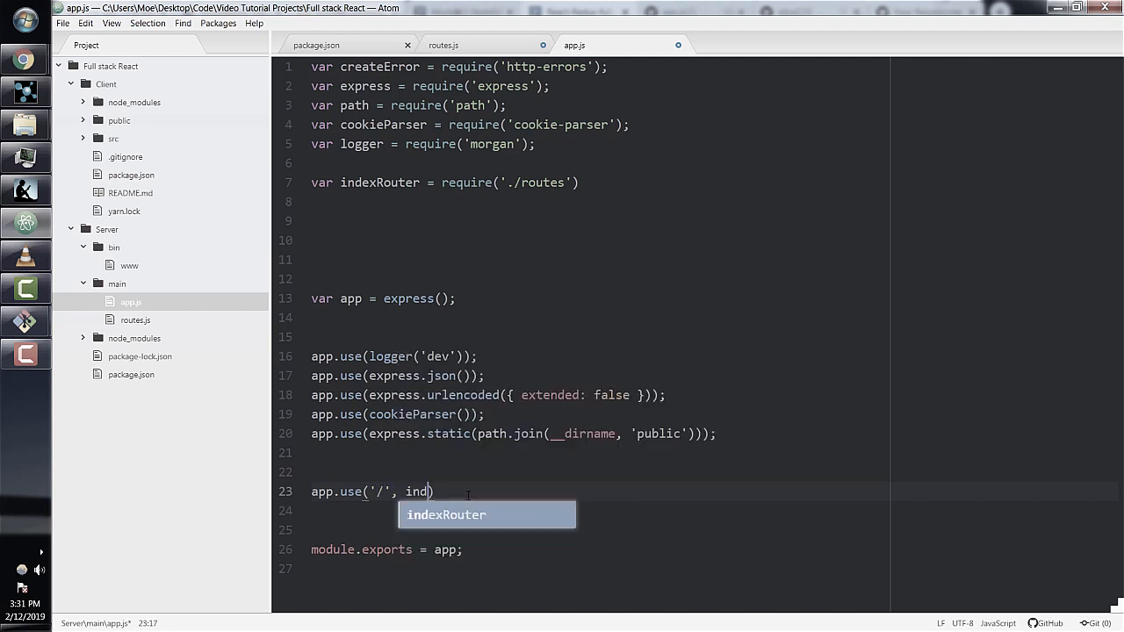
pyautogui.press('Tab')
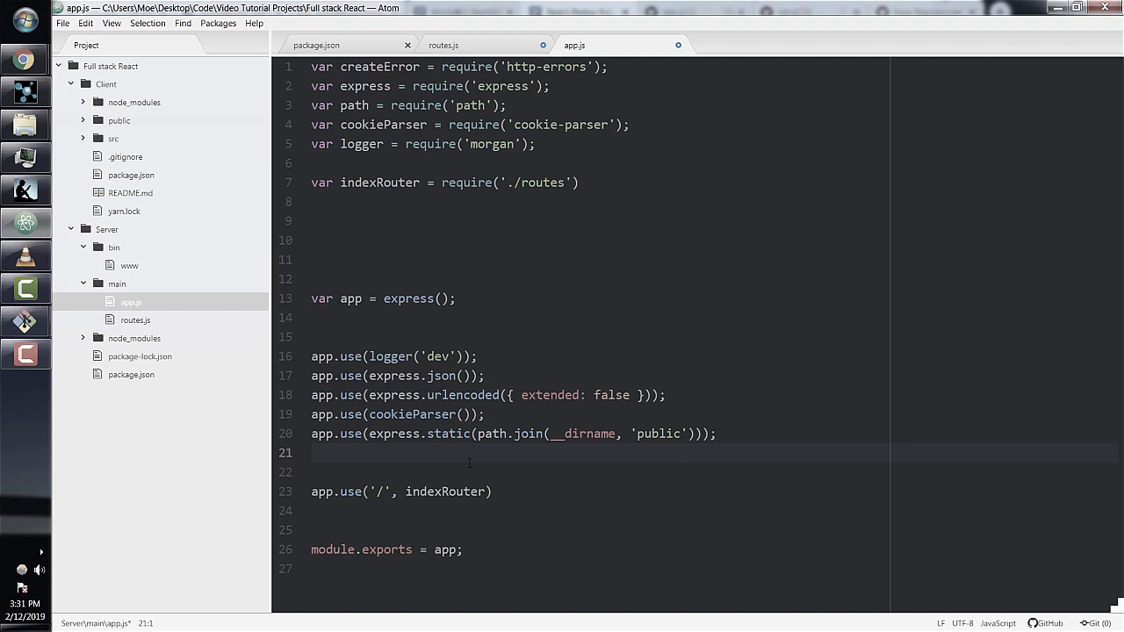
pyautogui.click(113, 138)
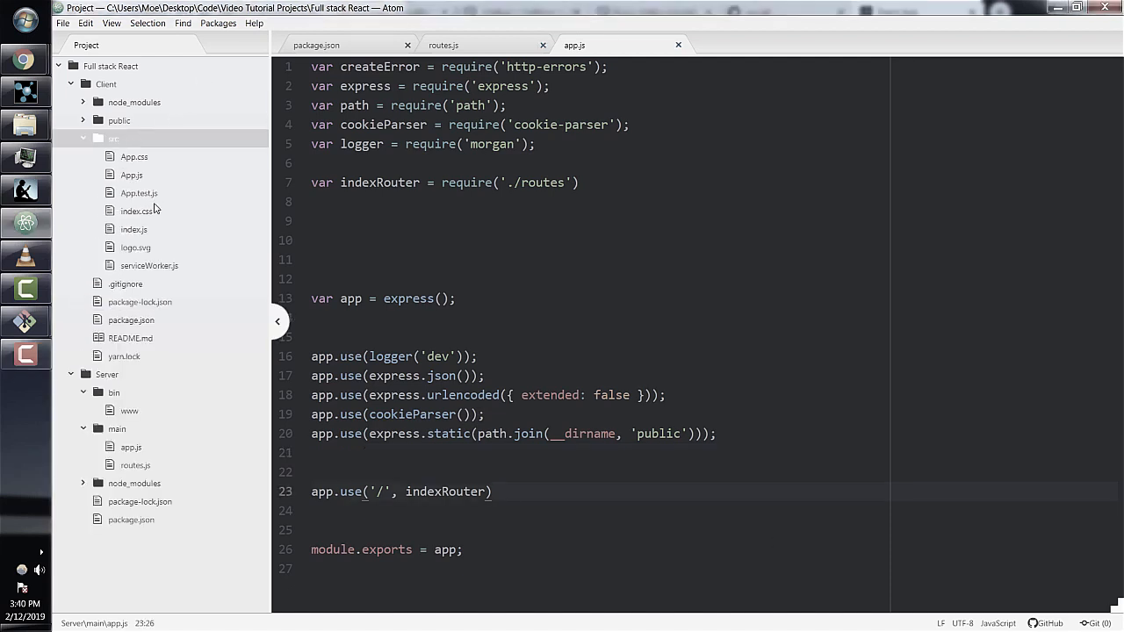
# - Open the client's App.js and add import axios from 'axios';
pyautogui.click(132, 174)
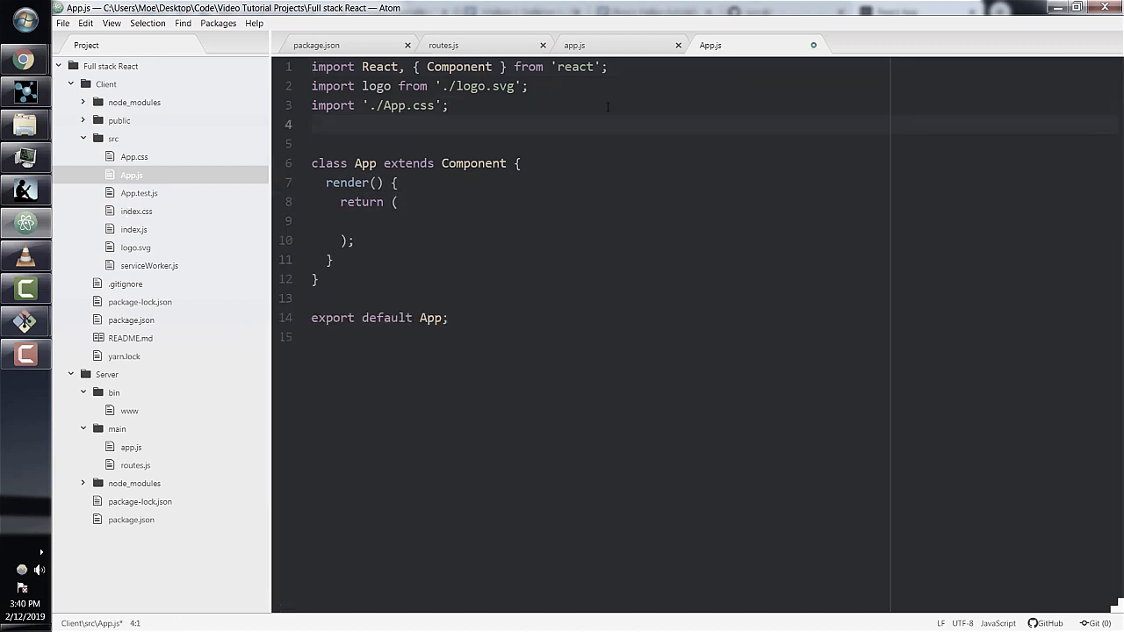
pyautogui.write('import a')
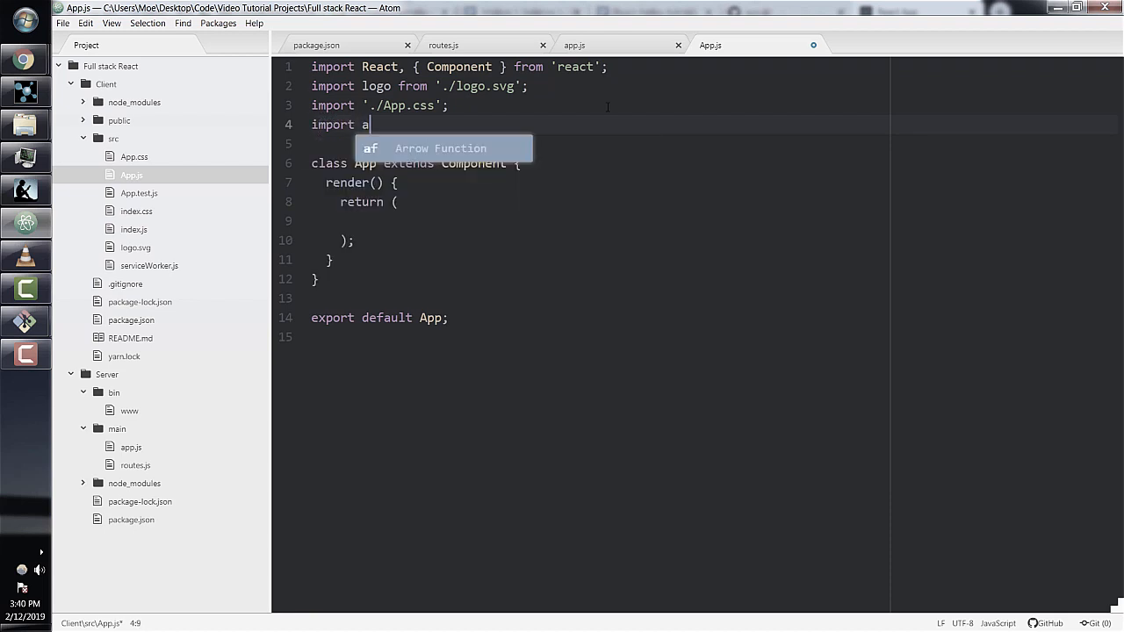
pyautogui.write("xios from 'a")
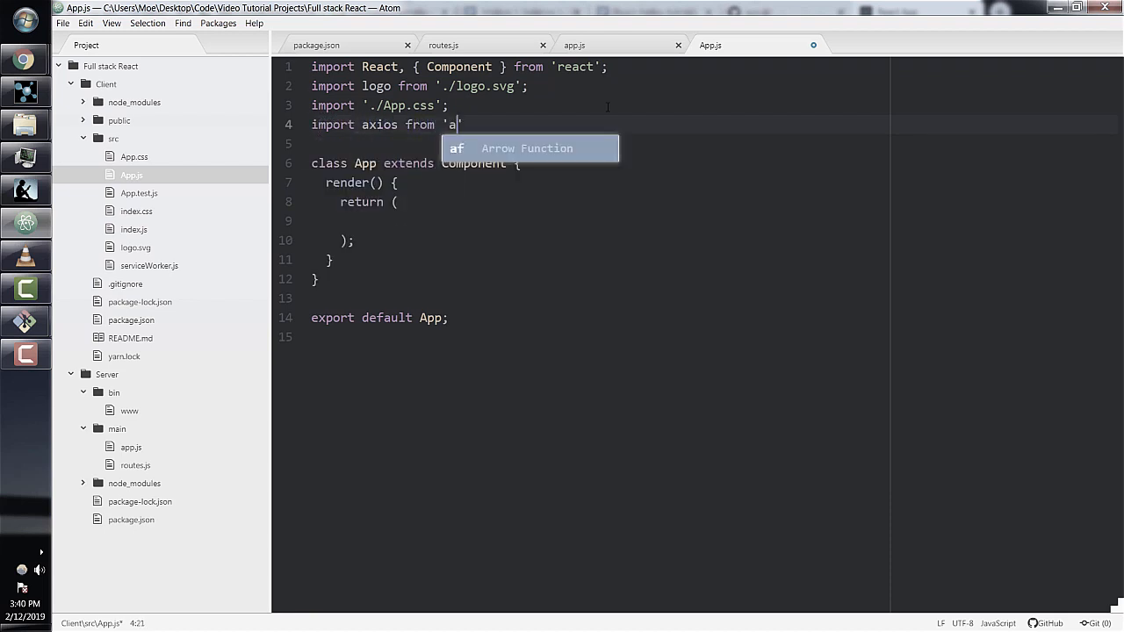
pyautogui.write("xios';")
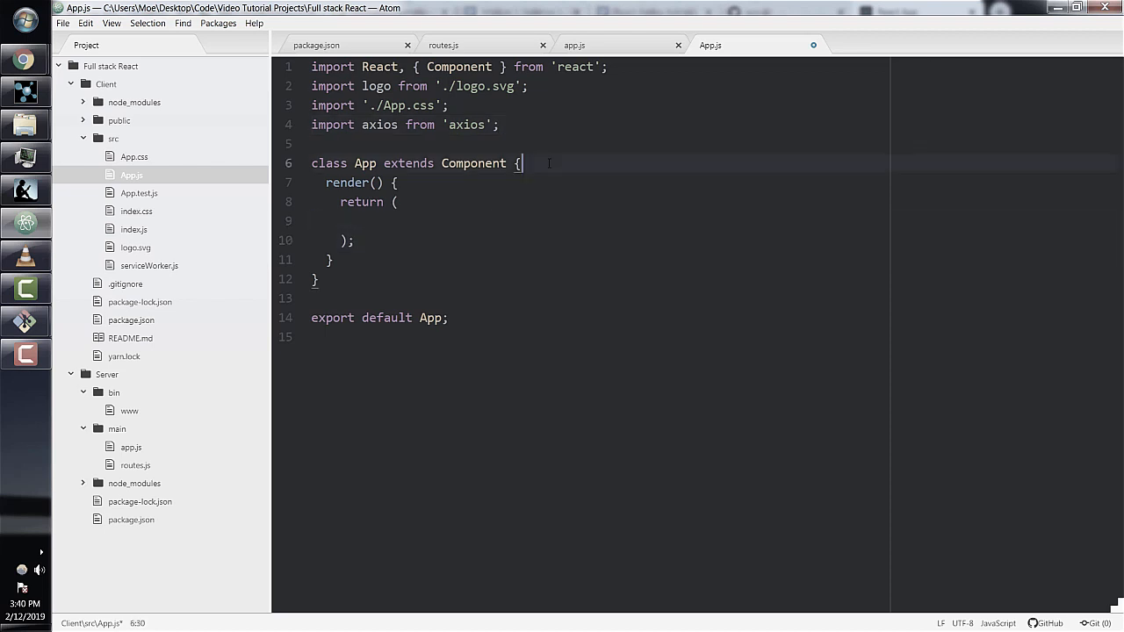
# - Declare state = { hello: null } inside the App class
pyautogui.write('state = {')
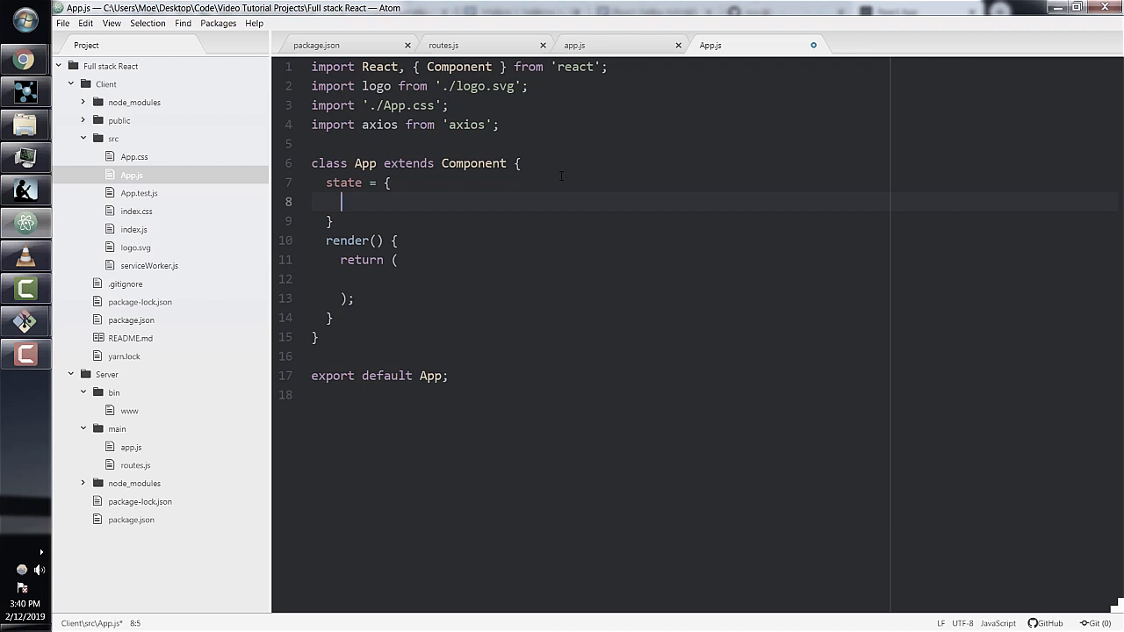
pyautogui.write('hello: nu')
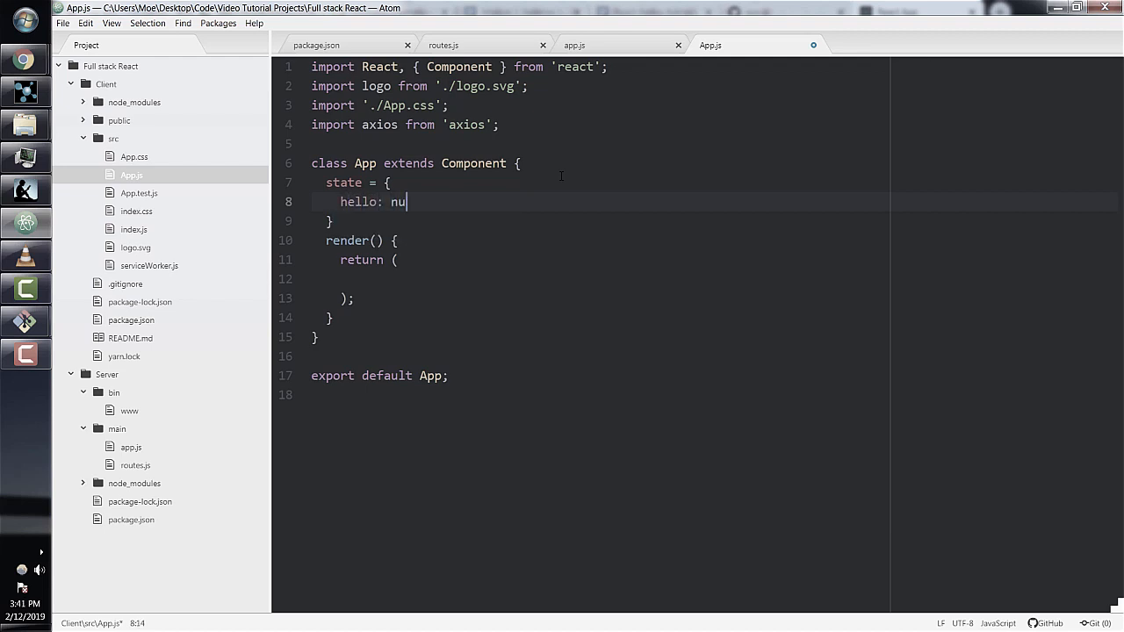
pyautogui.write('ll')
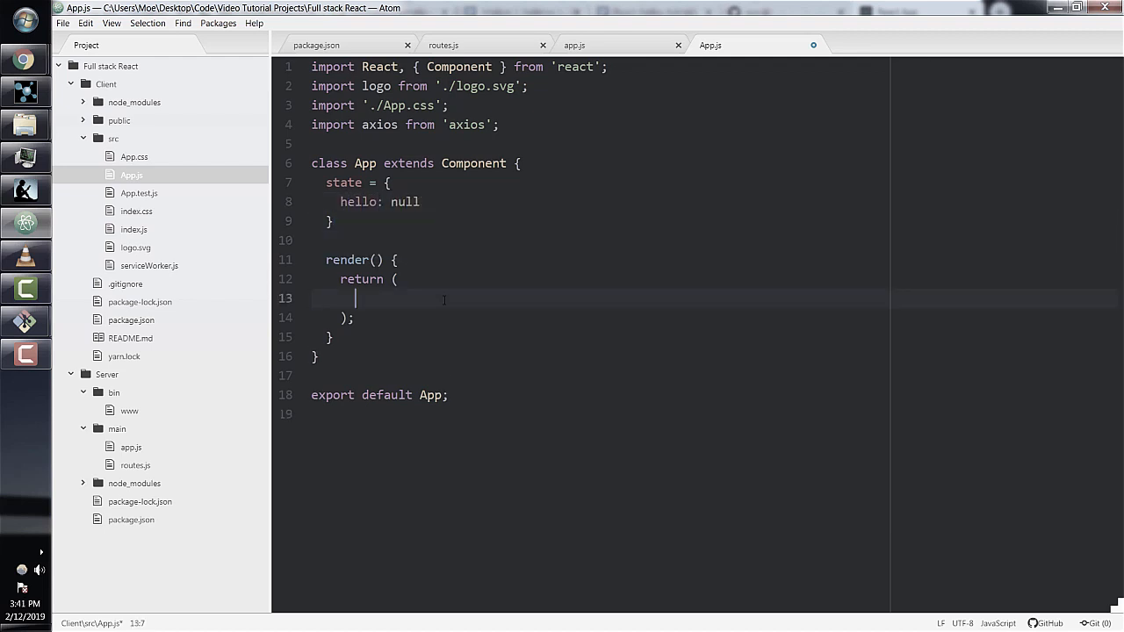
# - Render {this.state.hello ? <div>{this.state.hello}</div> : null} inside the outer div
pyautogui.write('<div>')
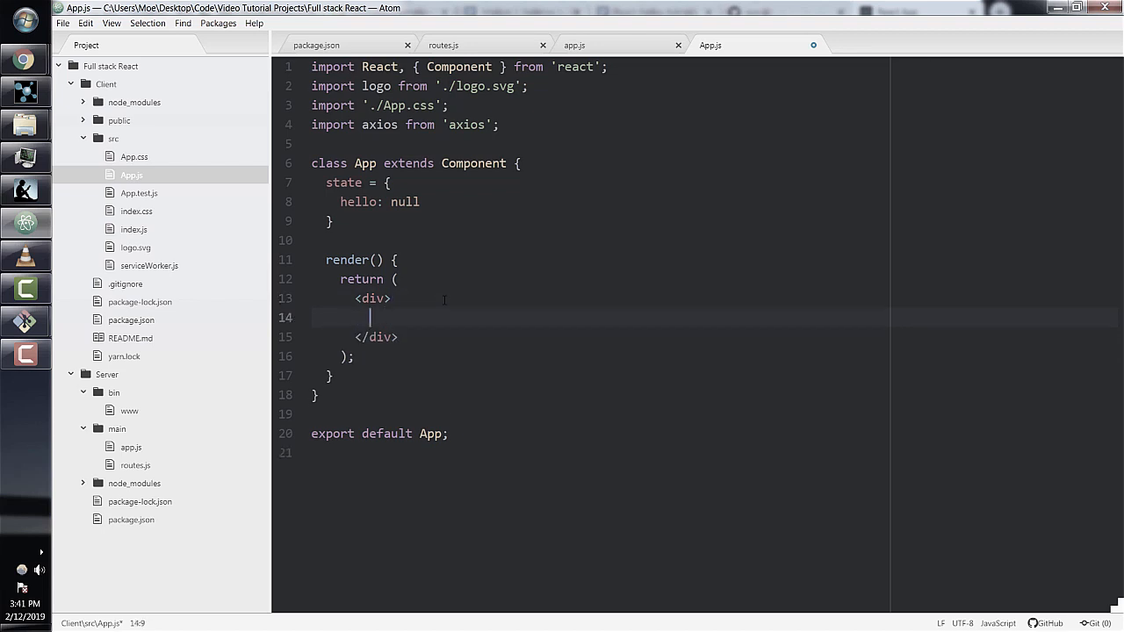
pyautogui.write('{')
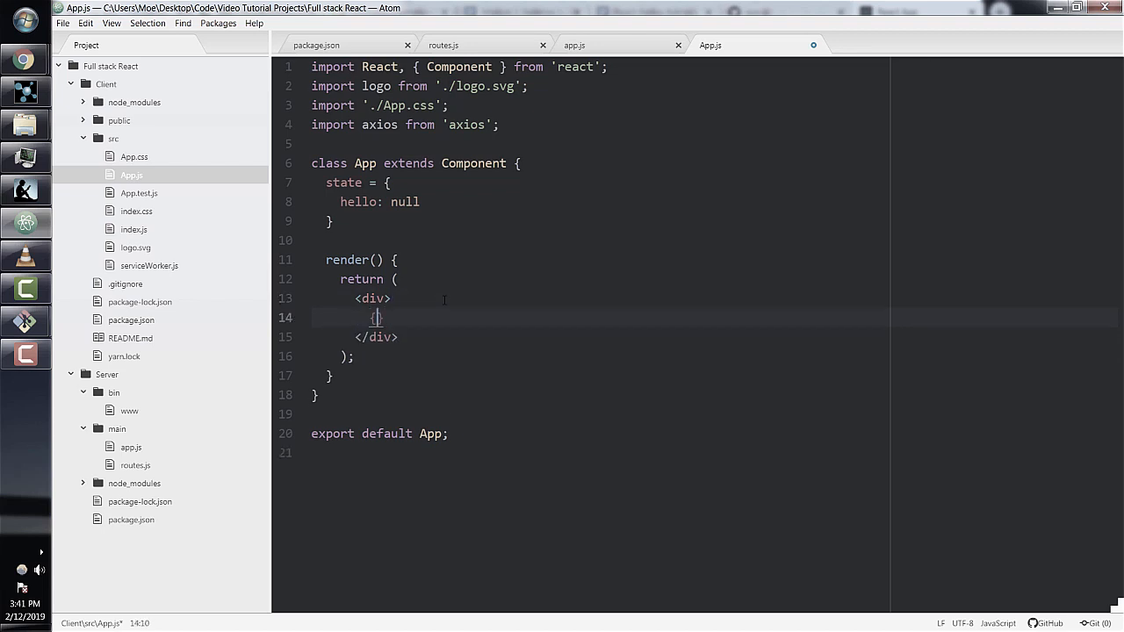
pyautogui.write('this.state.hello')
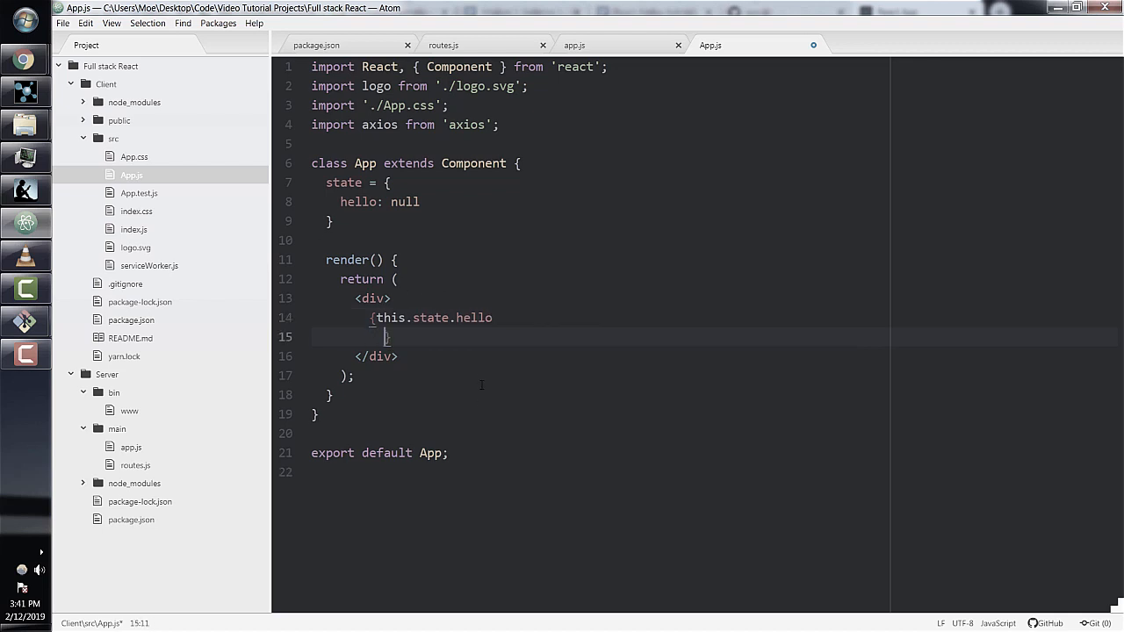
pyautogui.write('? <div> H')
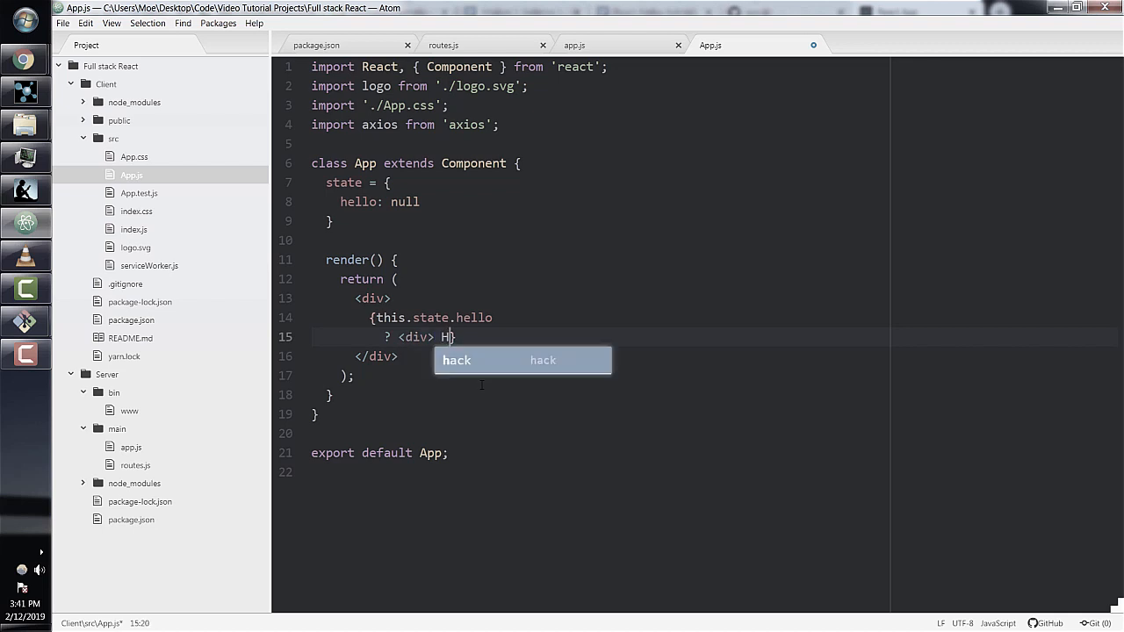
pyautogui.write('{this.state.hello')
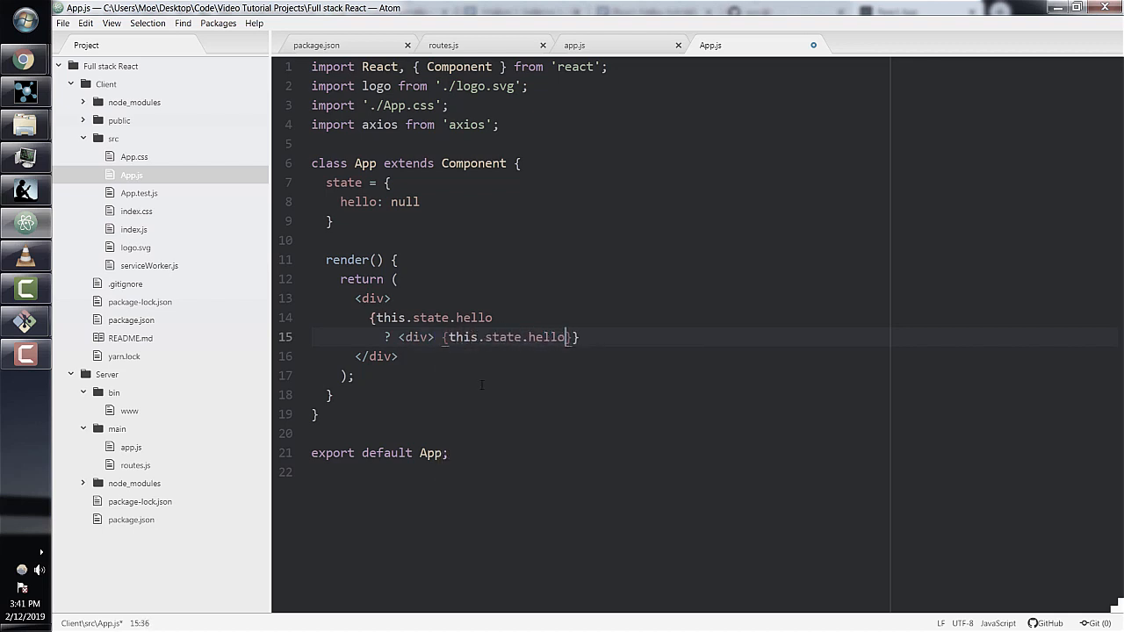
pyautogui.write('}')
pyautogui.write(' <div>')
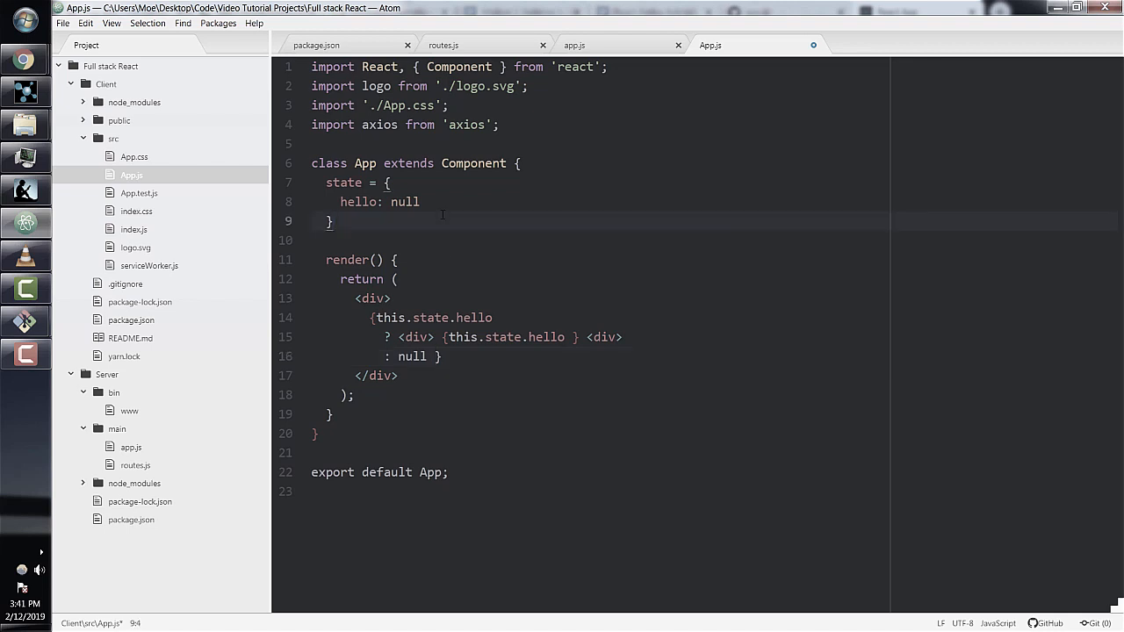
# - Add componentDidMount() { } above render and start an axios call inside it
pyautogui.write('co')
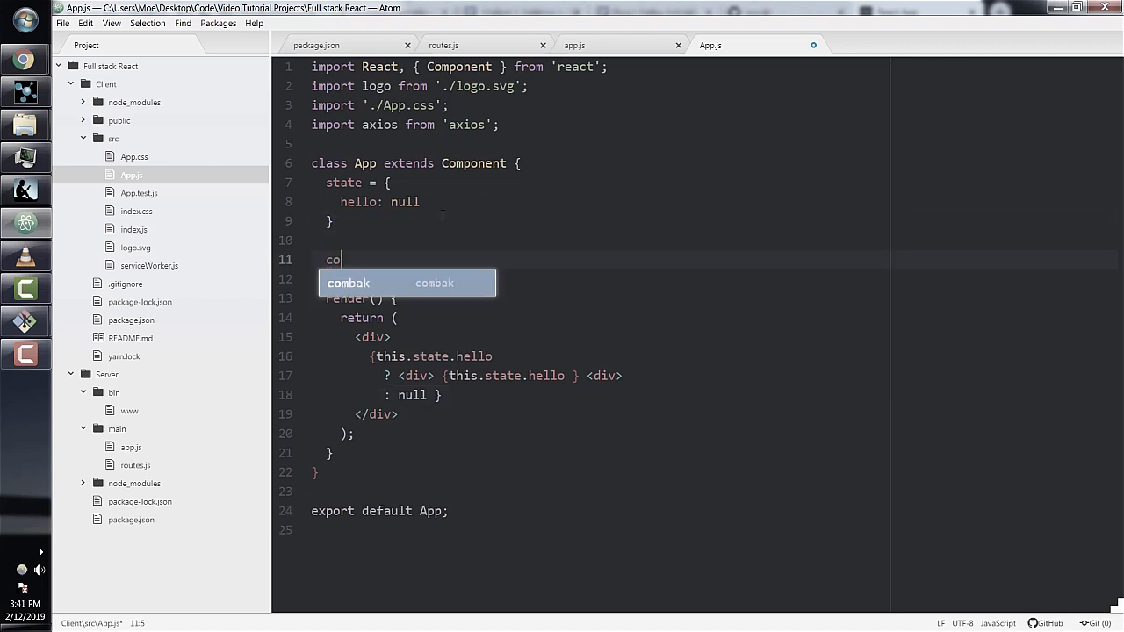
pyautogui.write('mponent')
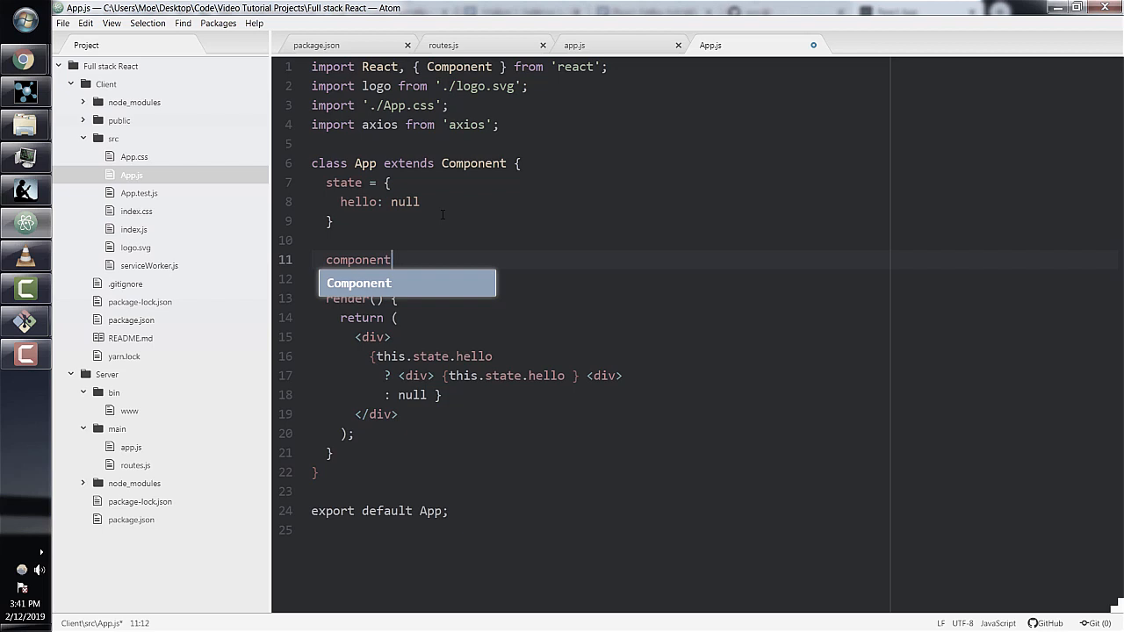
pyautogui.write('DidMout')
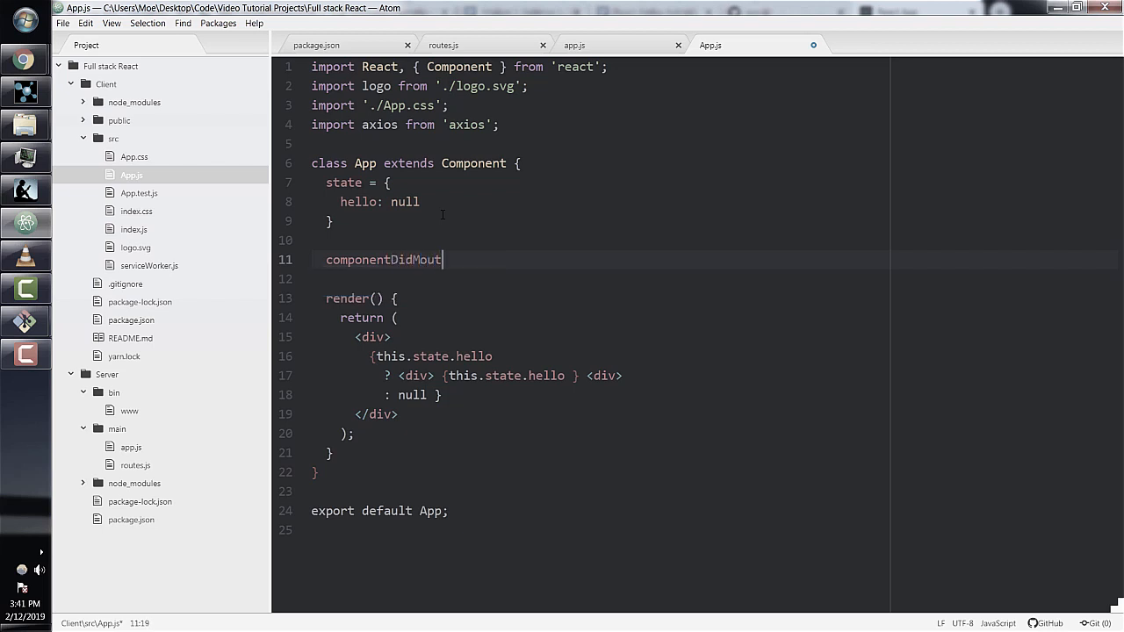
pyautogui.write('n')
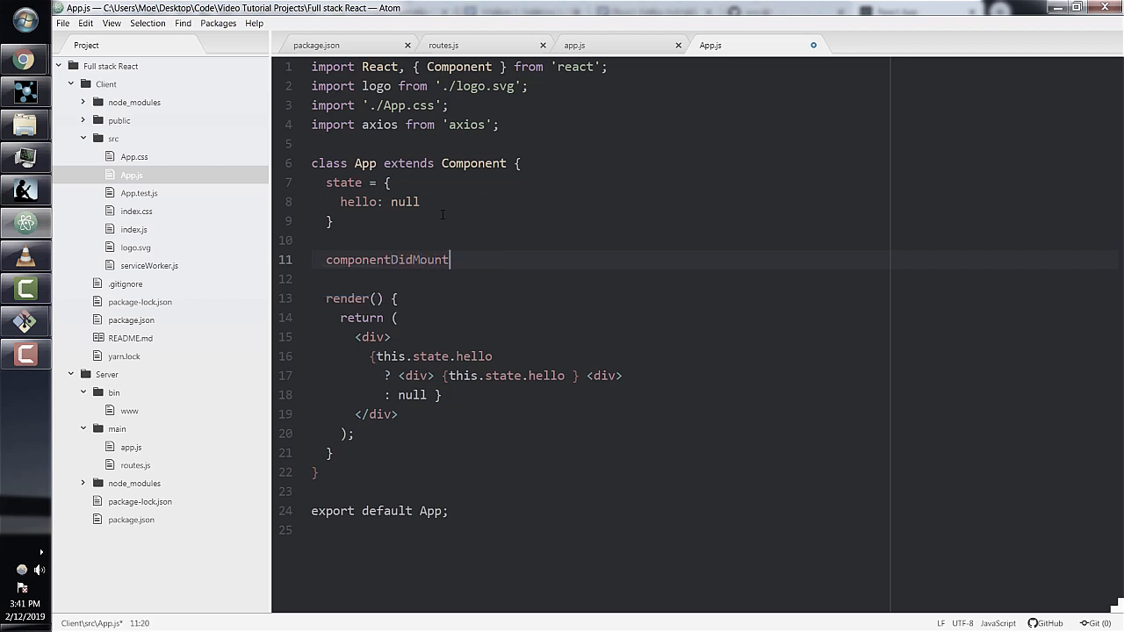
pyautogui.write('() {')
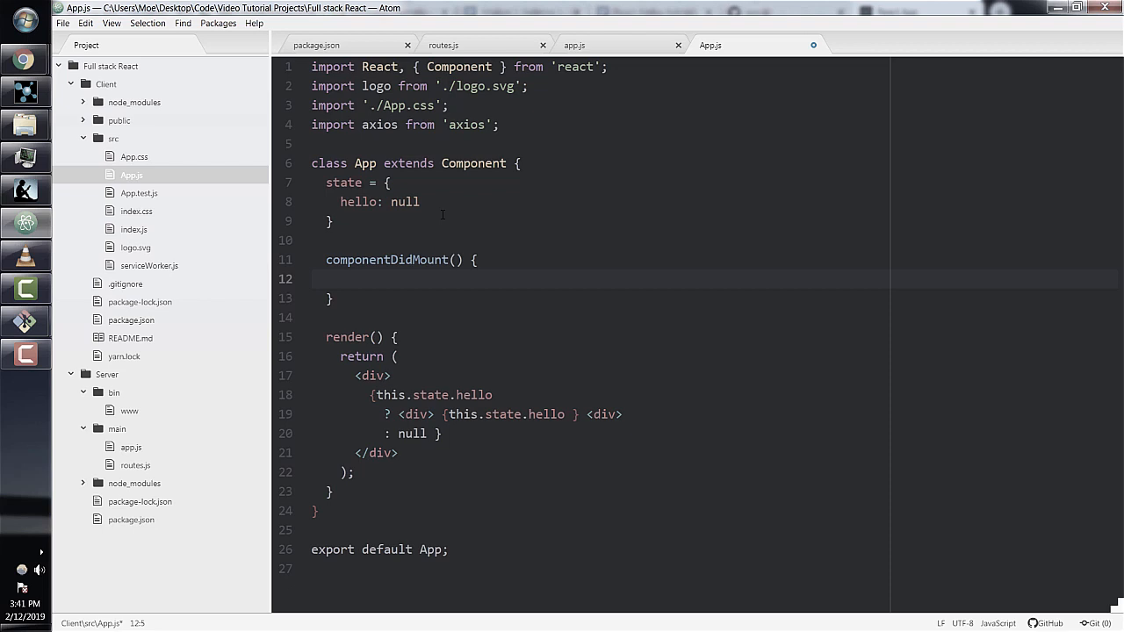
pyautogui.write('ax')
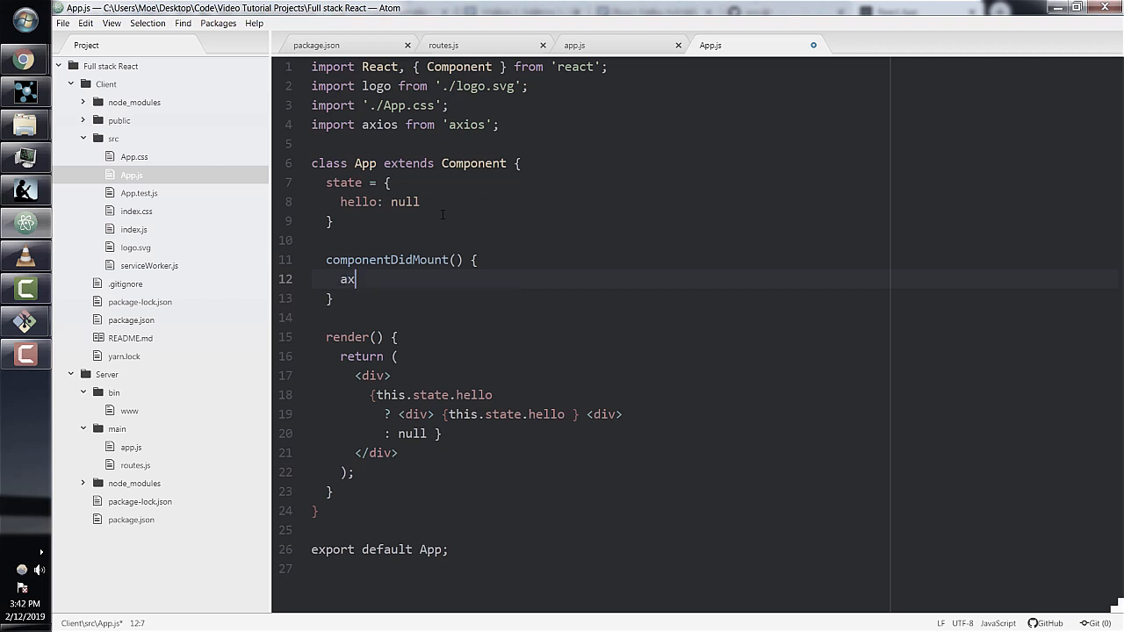
# - Fetch '/hello' with axios.get and store res.data in the hello state via setState
pyautogui.write('ios.get()')
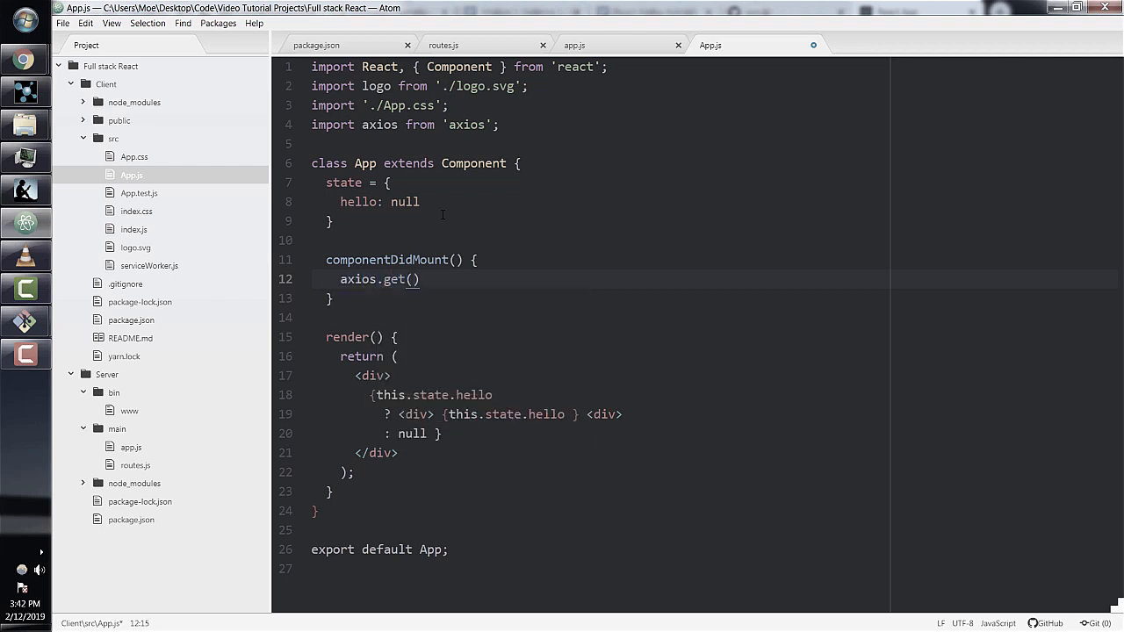
pyautogui.write("'/'")
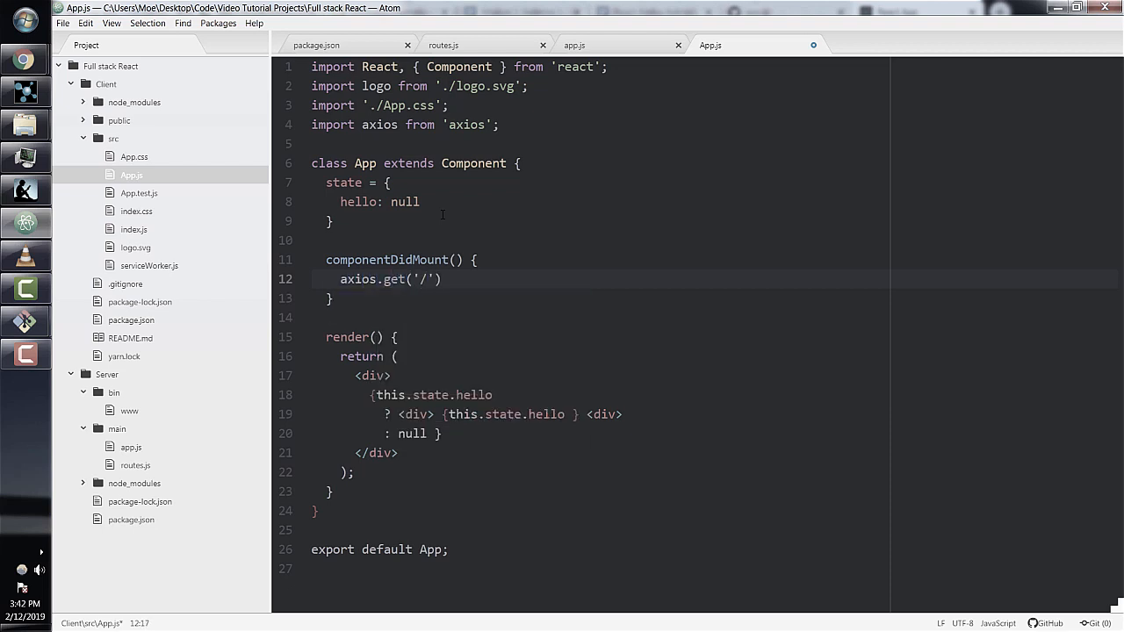
pyautogui.write('hello')
pyautogui.write('.')
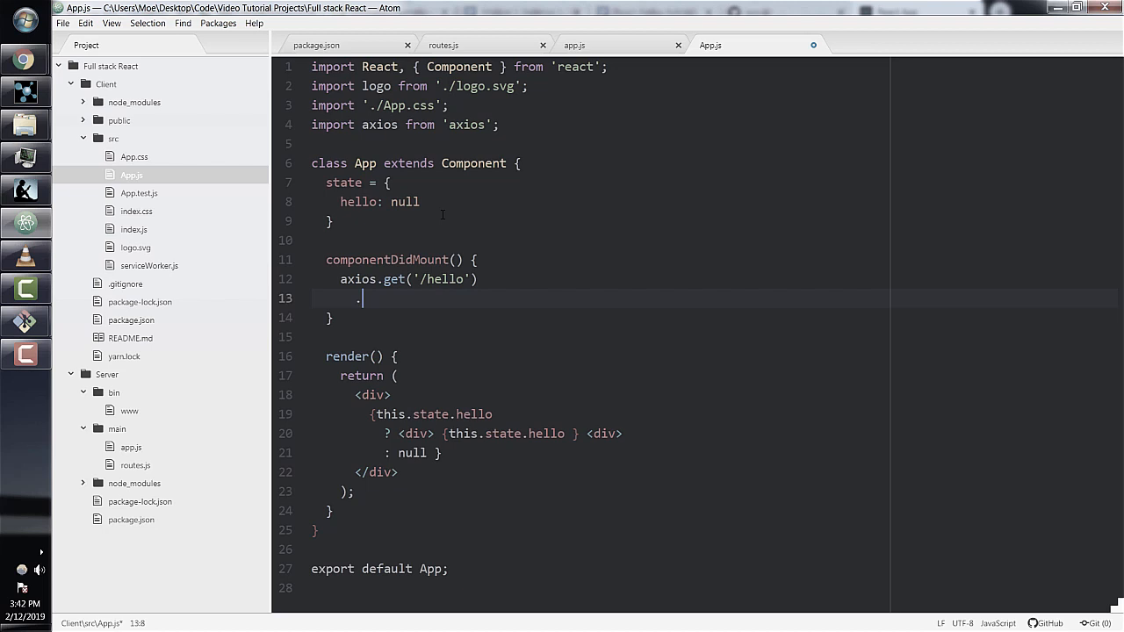
pyautogui.write('then()')
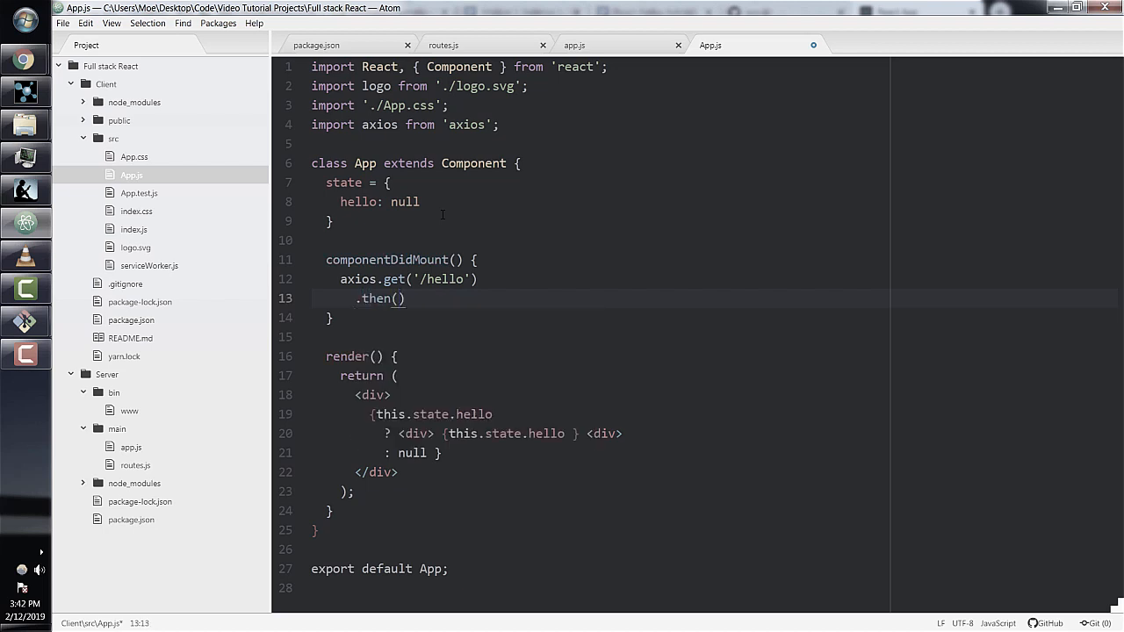
pyautogui.write('res =>')
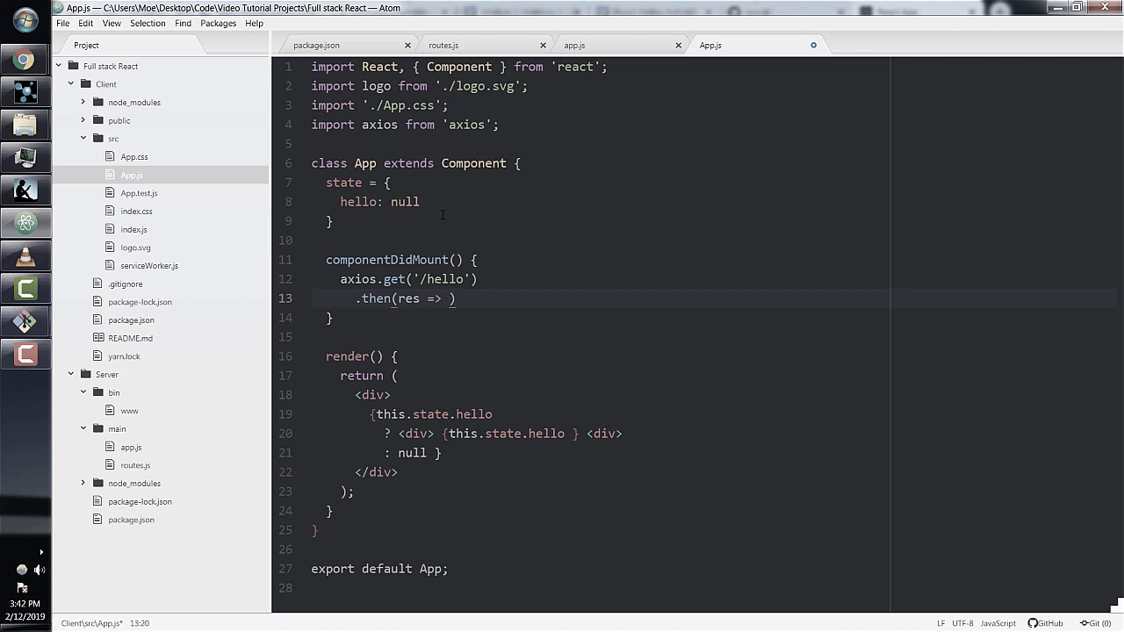
pyautogui.write('this.')
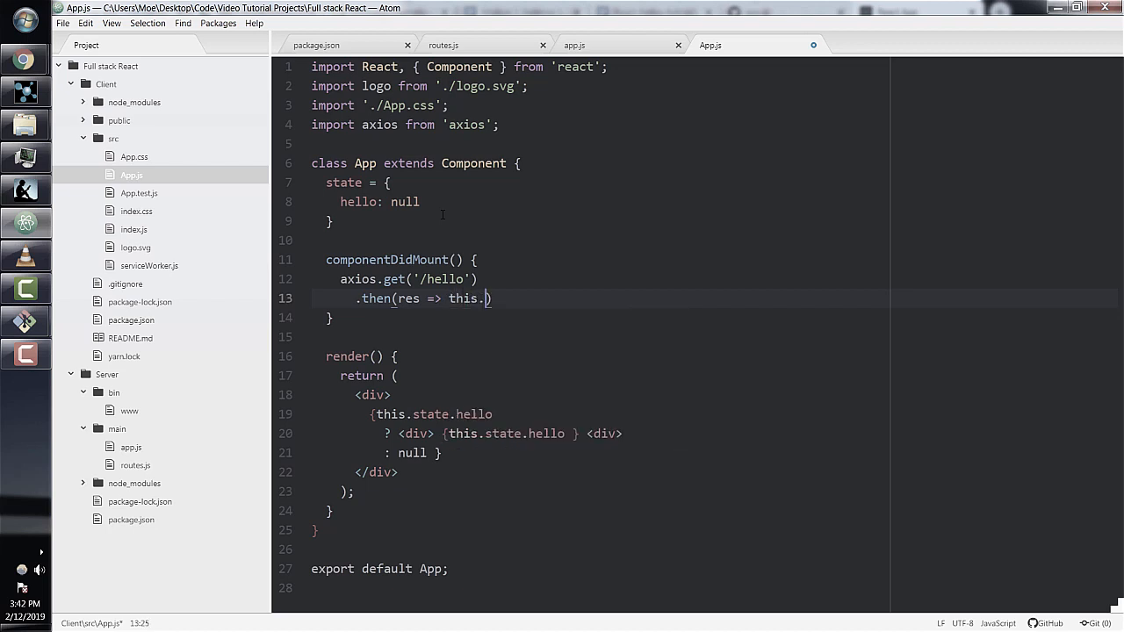
pyautogui.write('setState)')
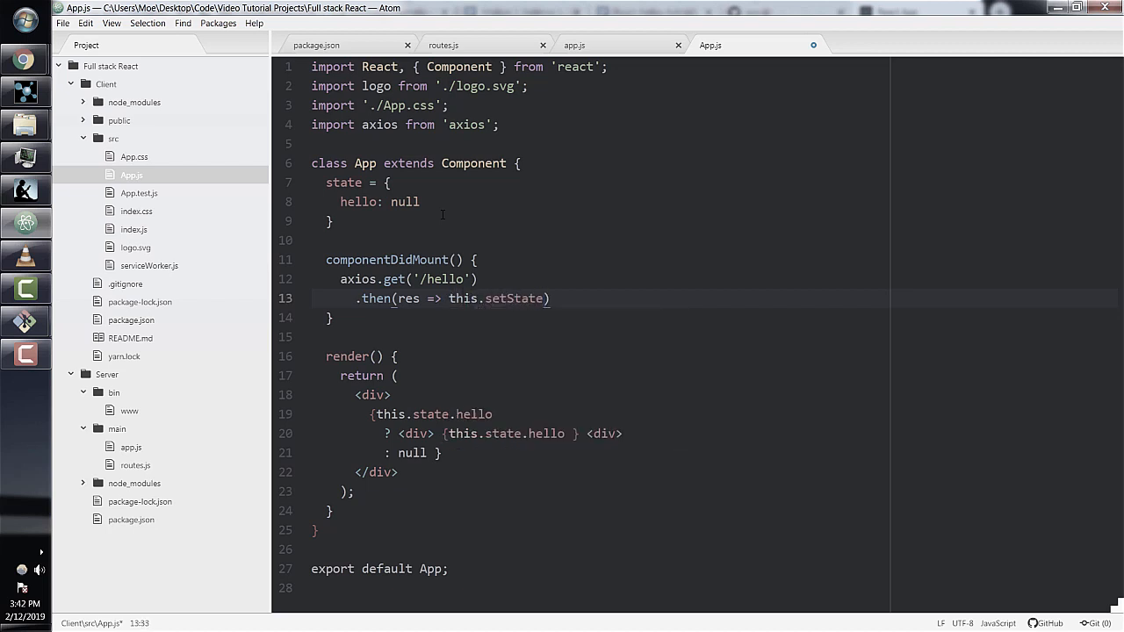
pyautogui.write('(')
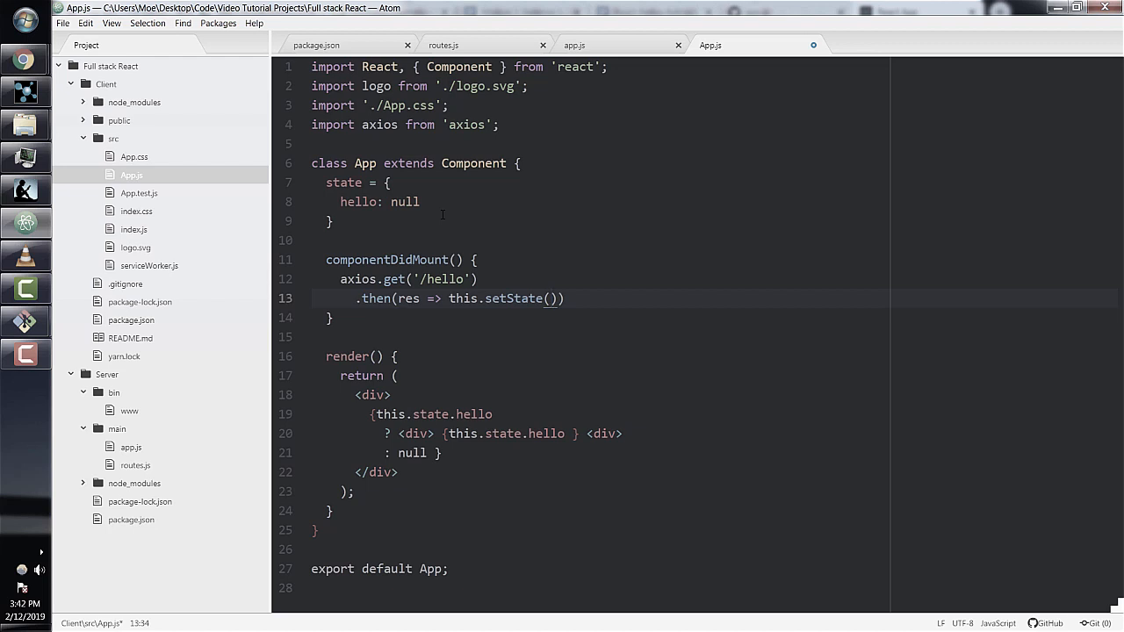
pyautogui.write('{hello}')
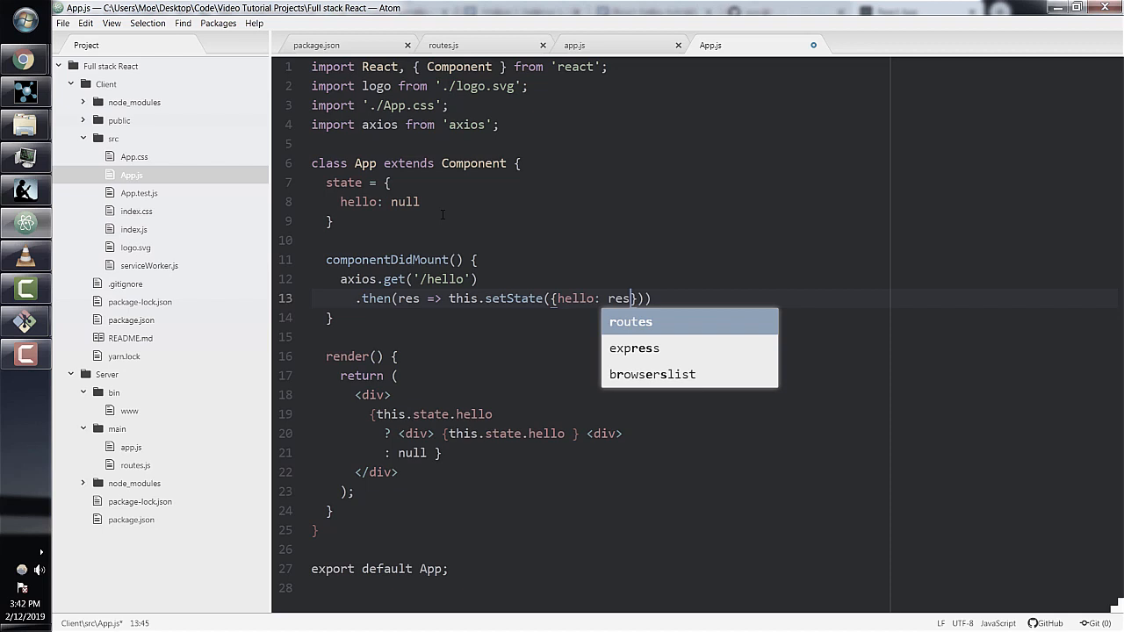
pyautogui.write('.data')
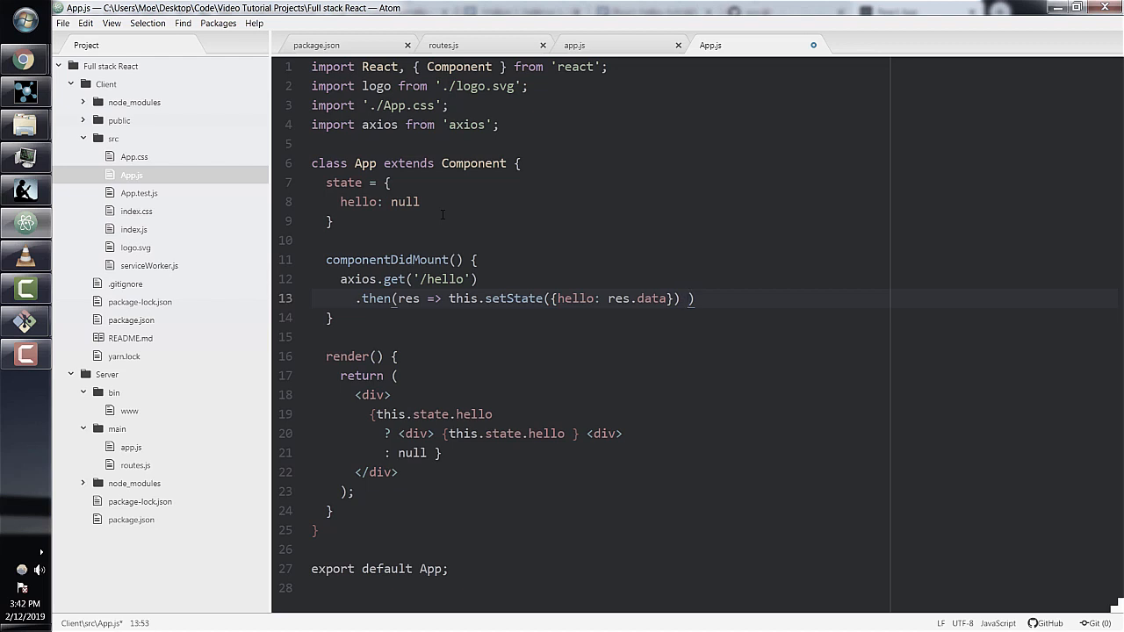
# - Begin a .catch(err => console...) error handler after the then call
pyautogui.write('.catch')
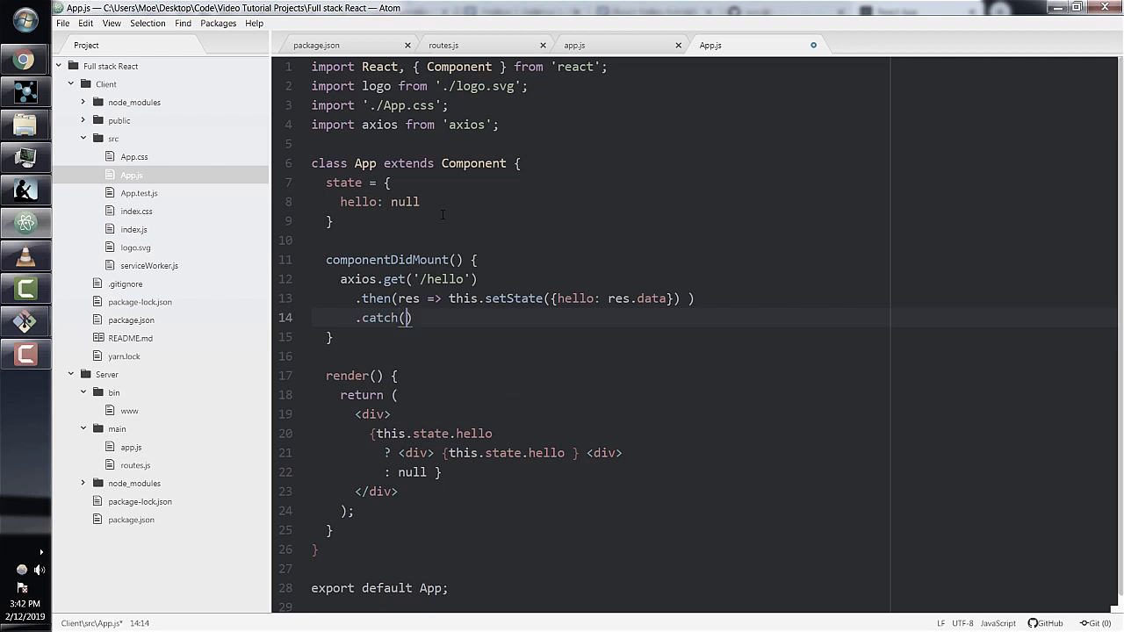
pyautogui.write('()')
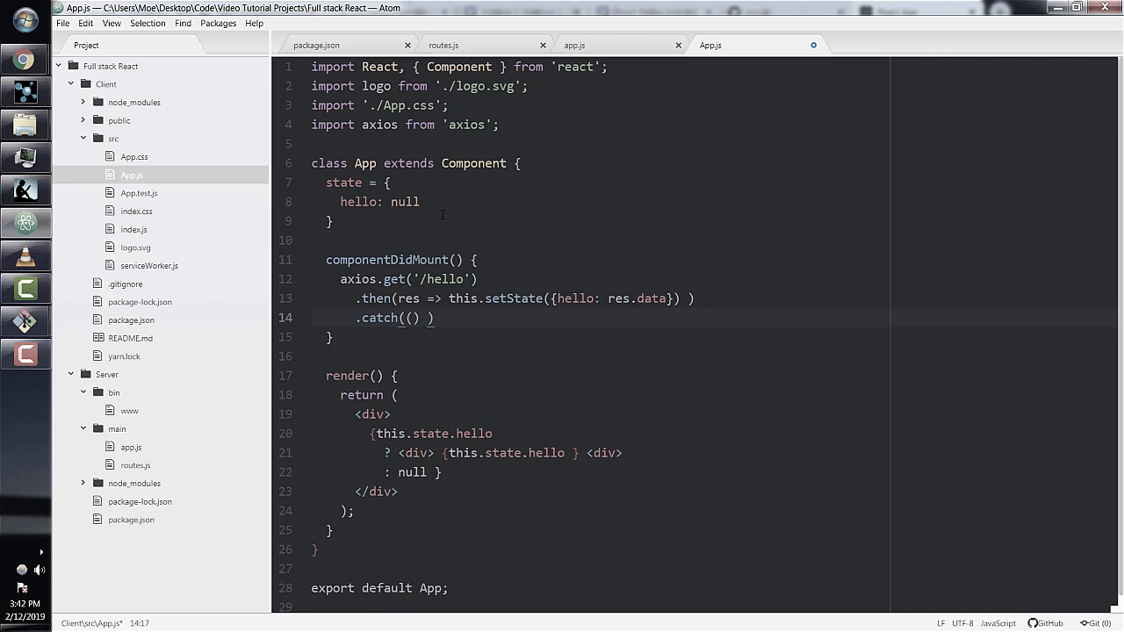
pyautogui.write('err')
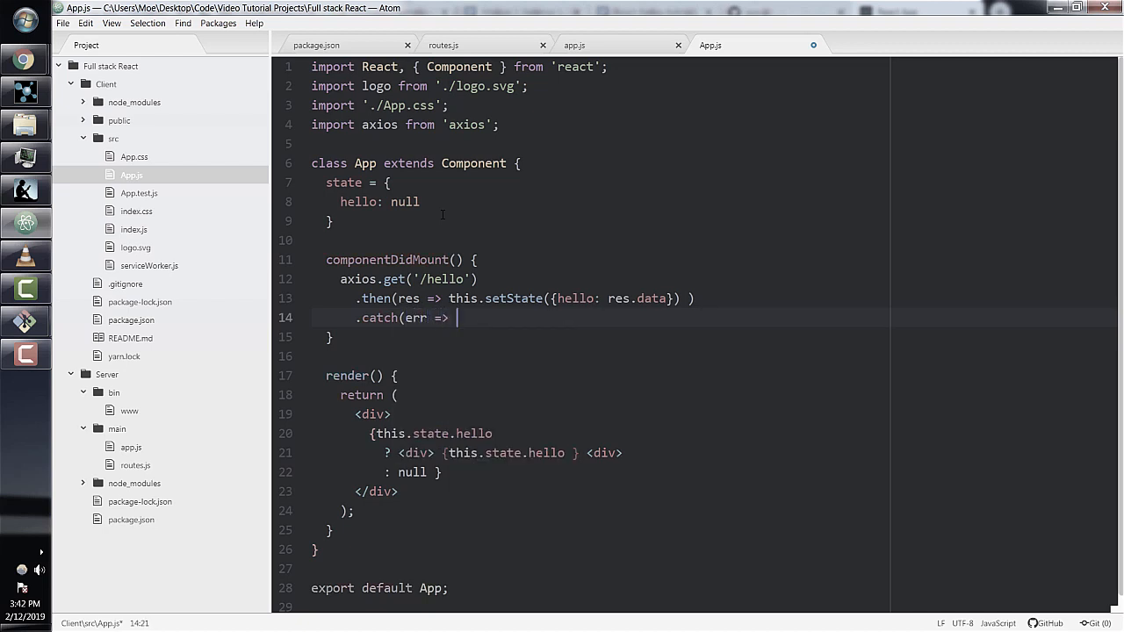
pyautogui.write('console.log(err) )')
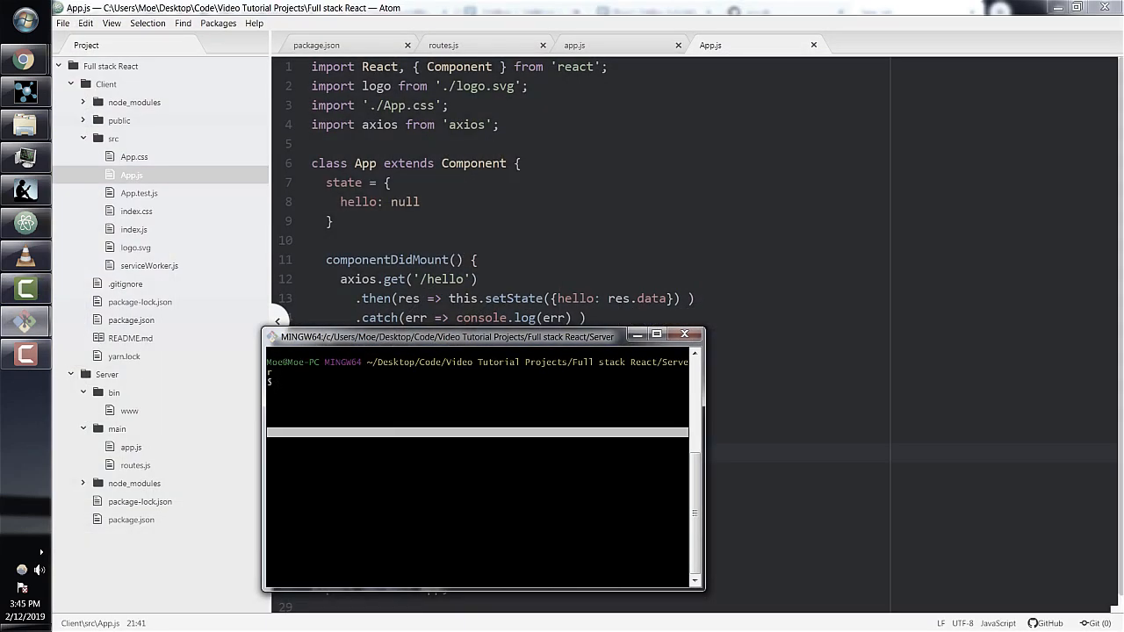
# - Run 'npm run start' in the Server terminal and fix App.js's inner div closing tag to </div>
pyautogui.write('npm ru')
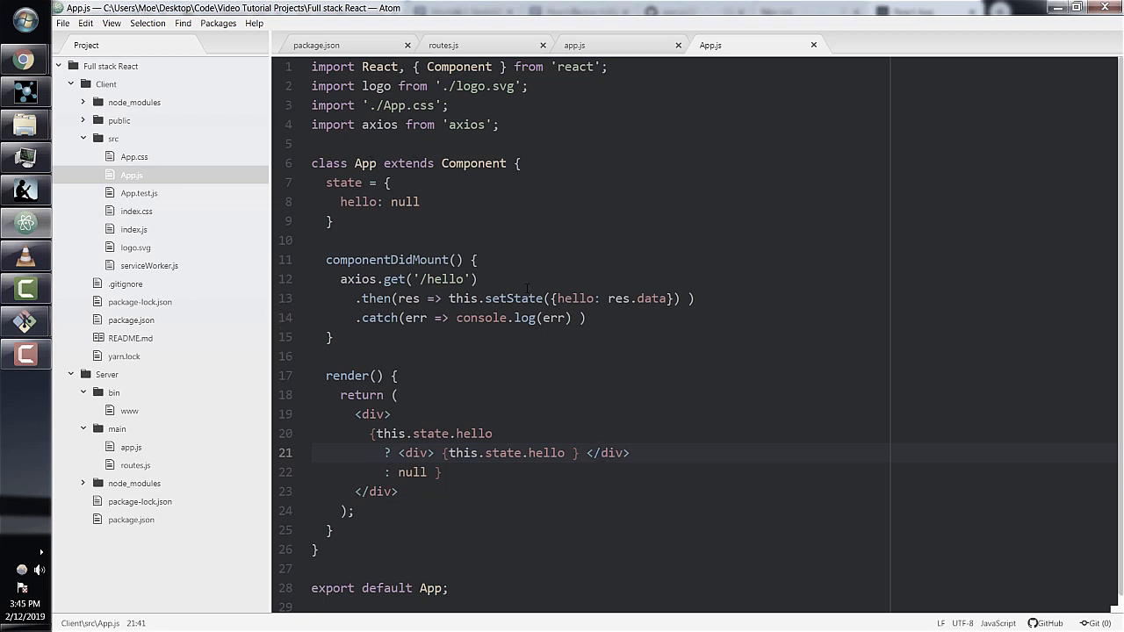
pyautogui.click(520, 356)
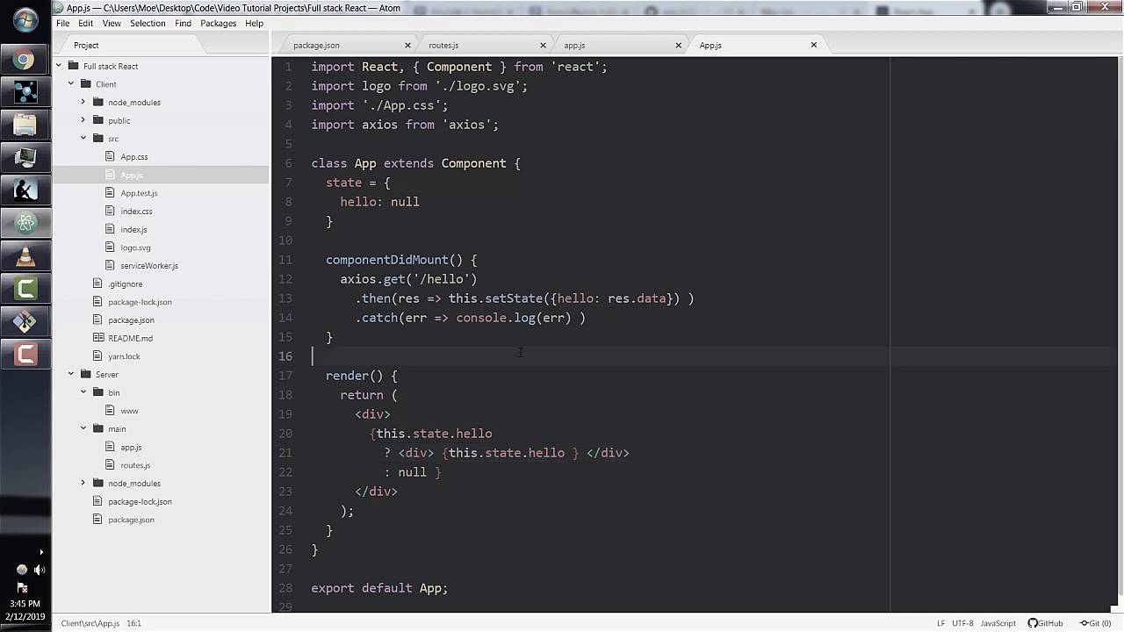